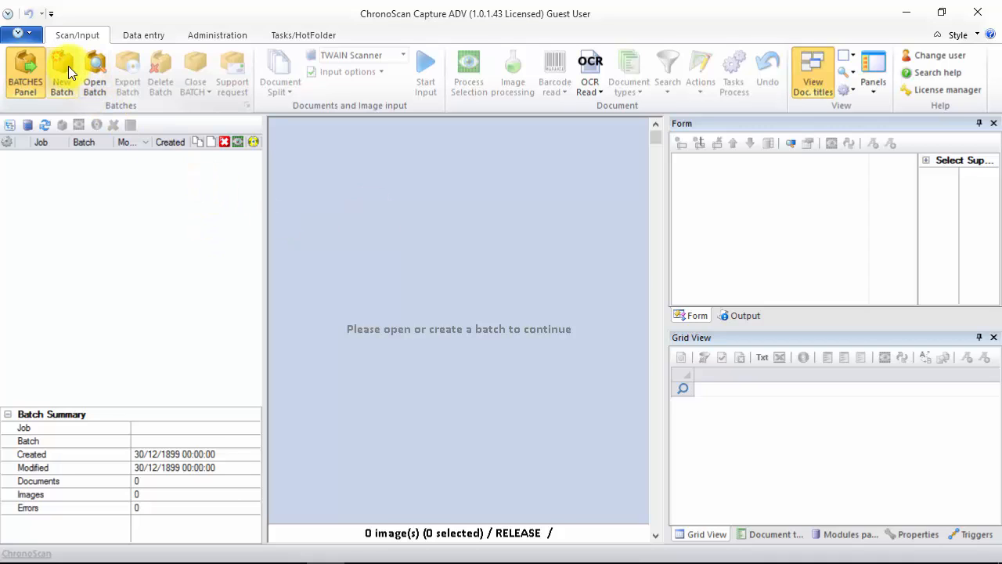
From New Batch, launch the Job Wizard, name the job AP WIZARD JOB, and proceed.
left_click(62, 71)
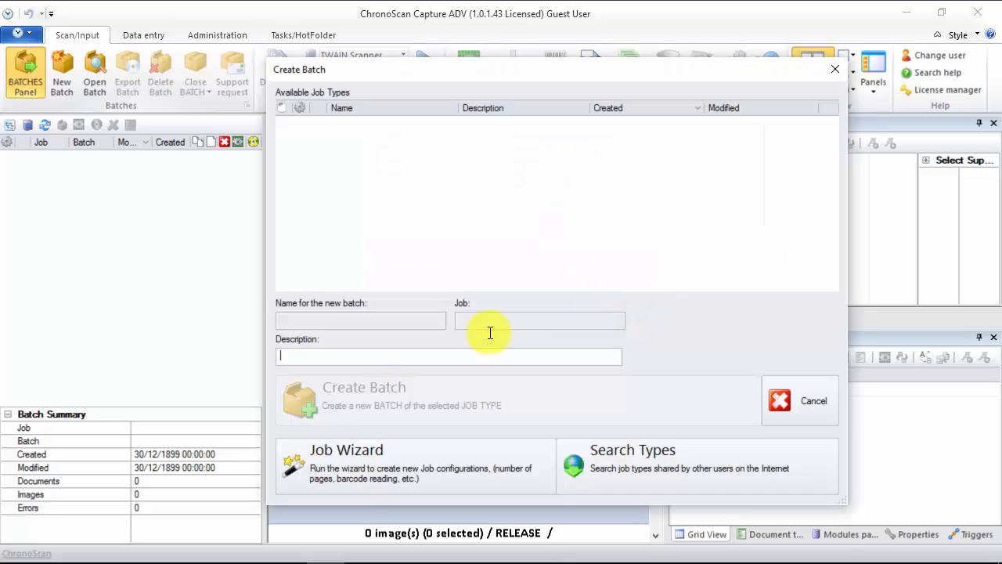
left_click(346, 449)
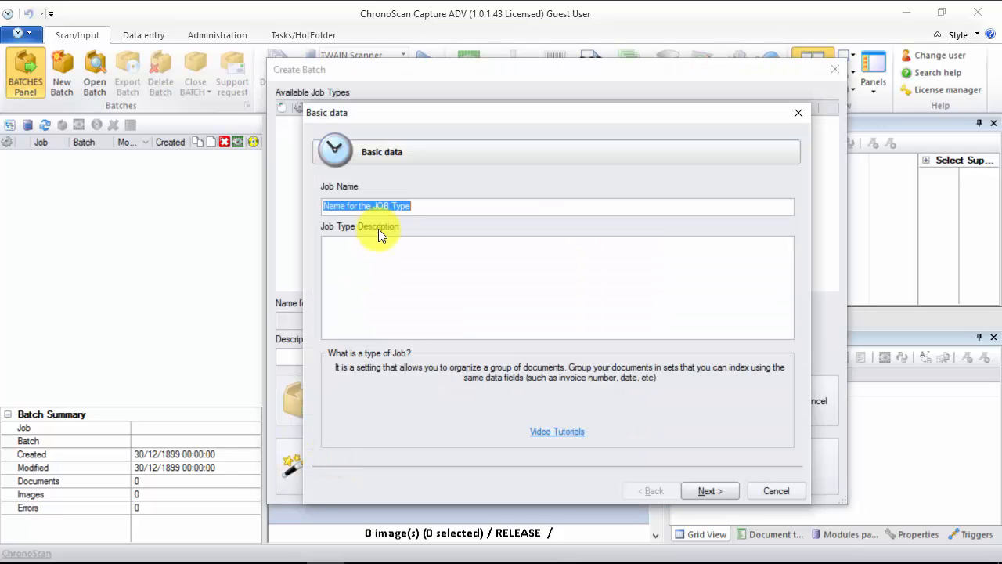
type("AP WIZARD JOB")
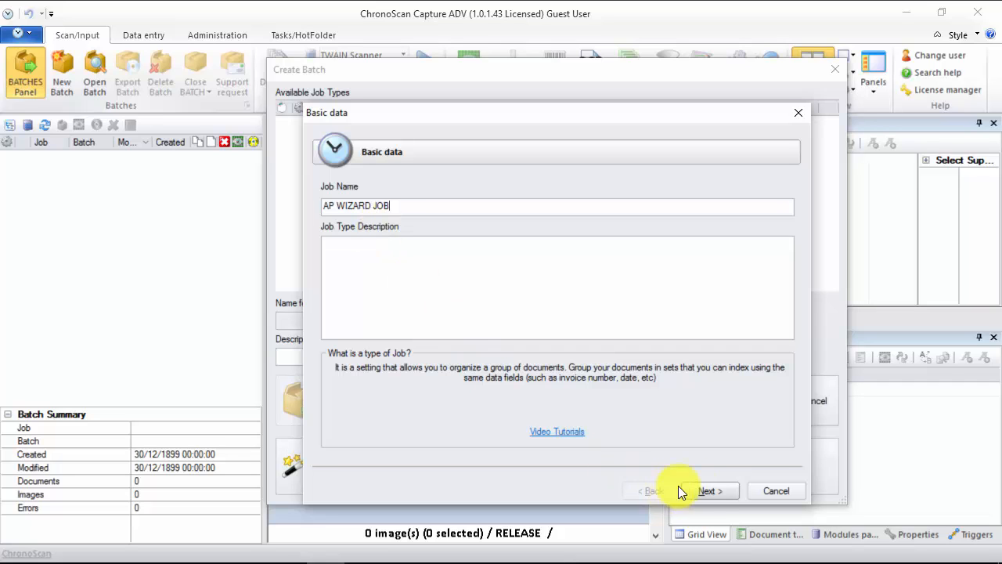
left_click(709, 491)
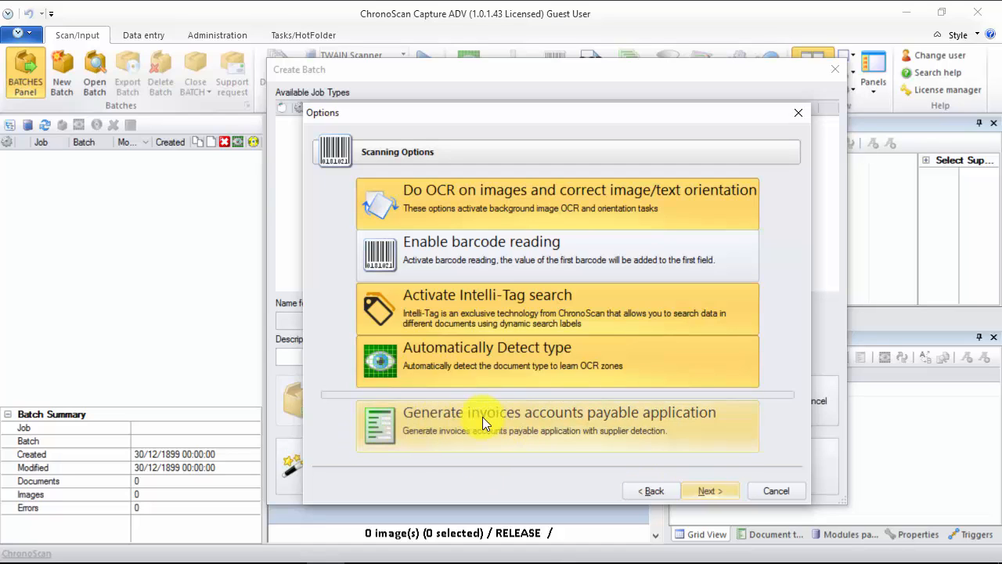
mouse_move(685, 439)
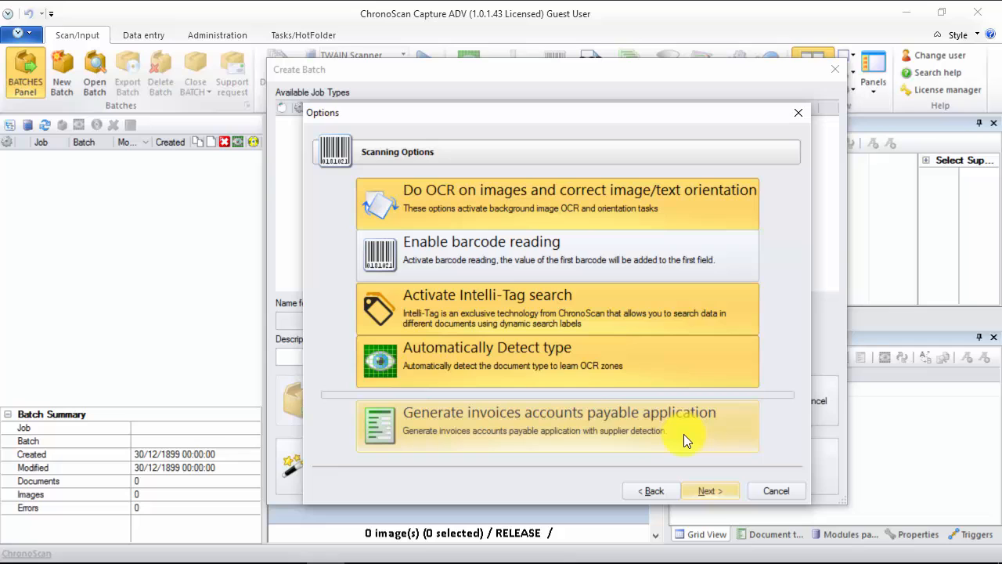
mouse_move(613, 427)
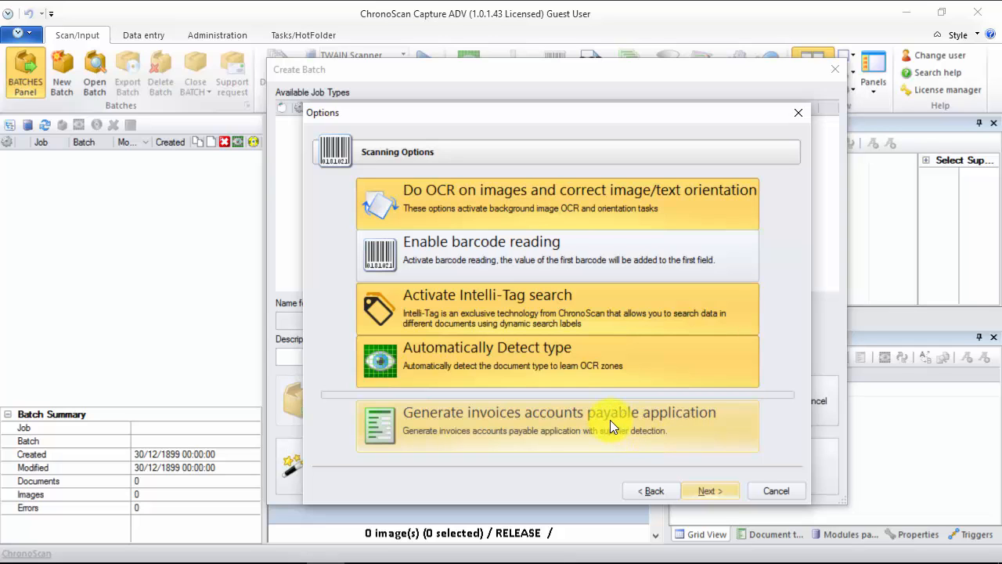
Open the accounts payable application's supplier import from an external database.
left_click(558, 425)
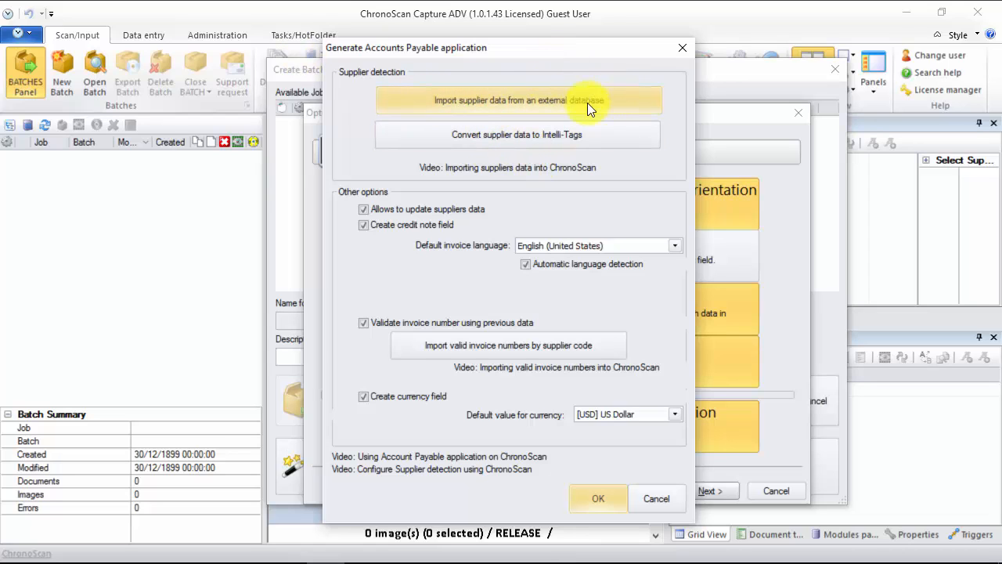
mouse_move(533, 78)
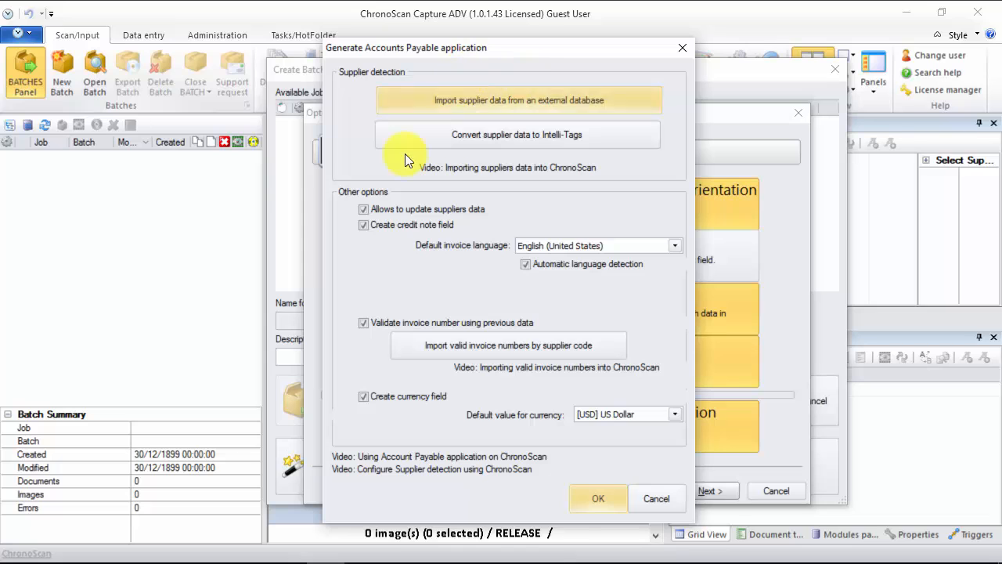
left_click(518, 100)
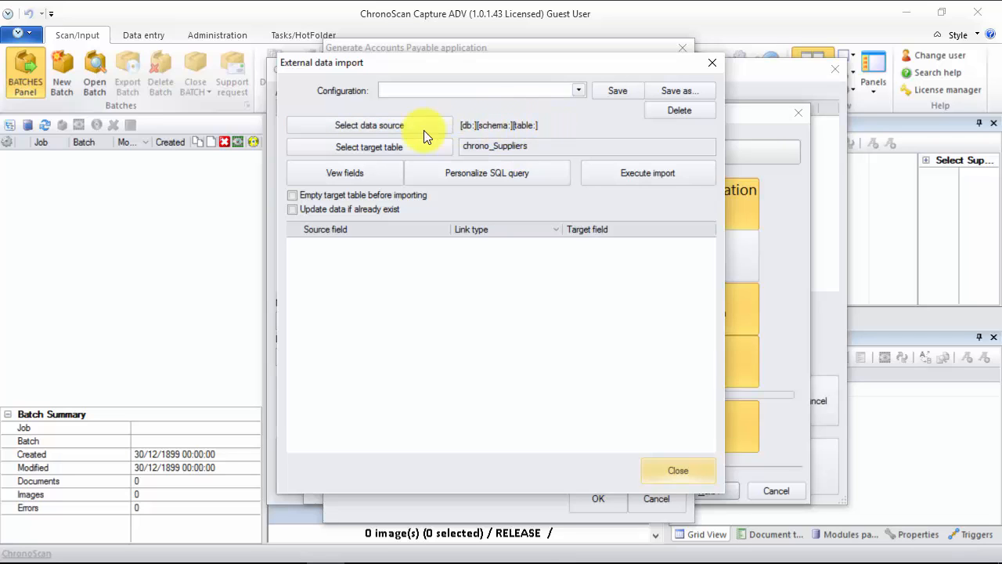
Add a new saved database connection named MY_COMPANY_DB for the import source.
left_click(369, 125)
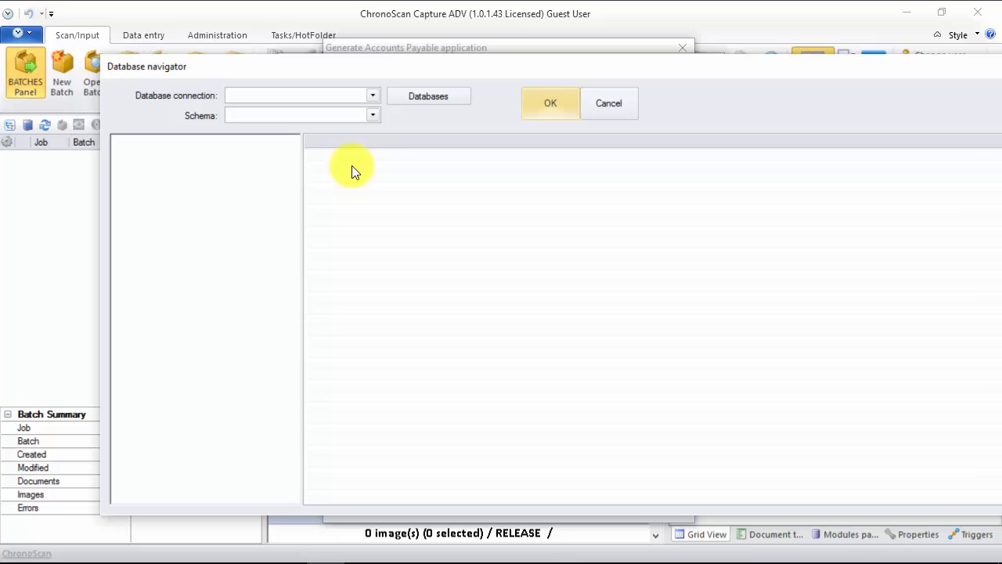
left_click(429, 96)
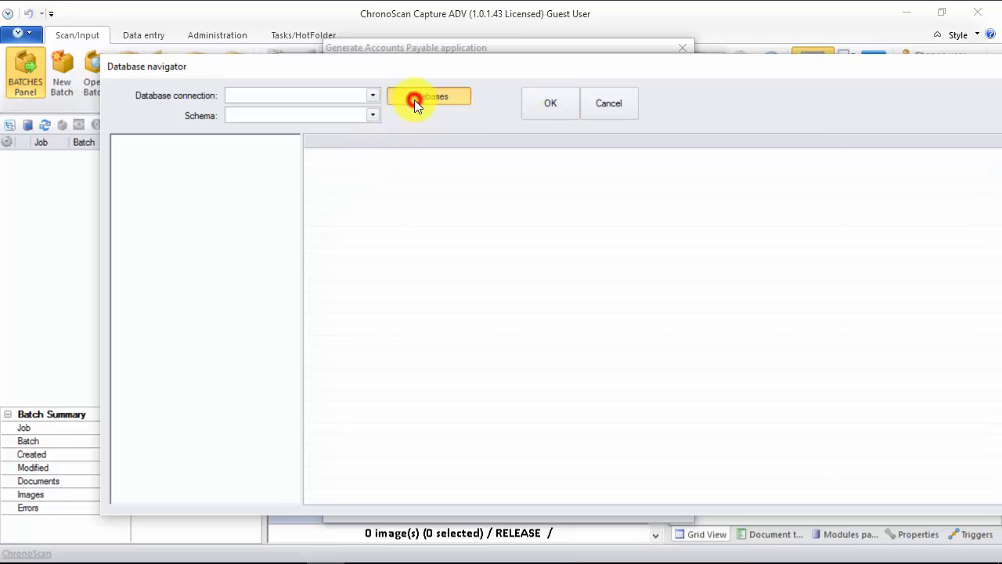
left_click(429, 96)
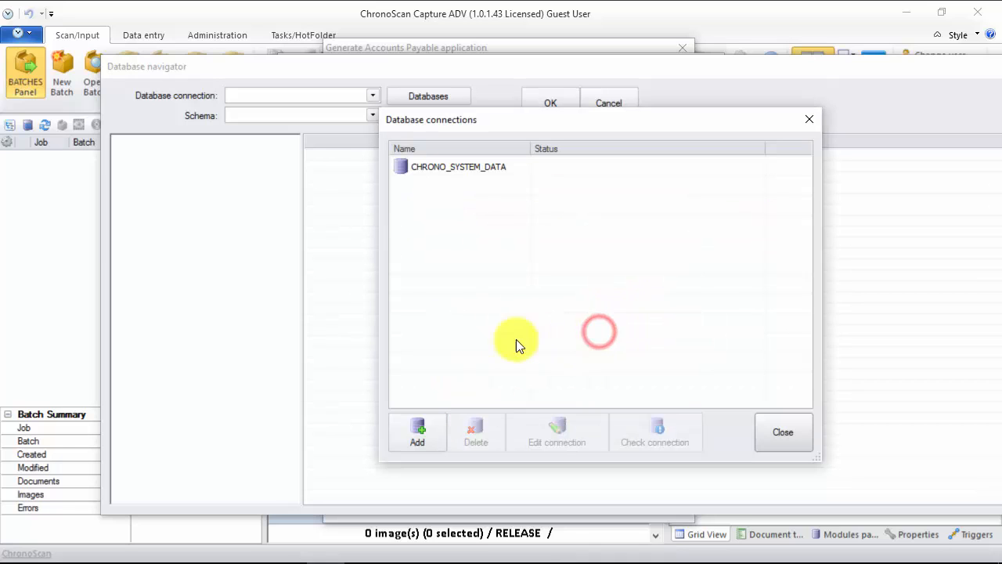
left_click(417, 429)
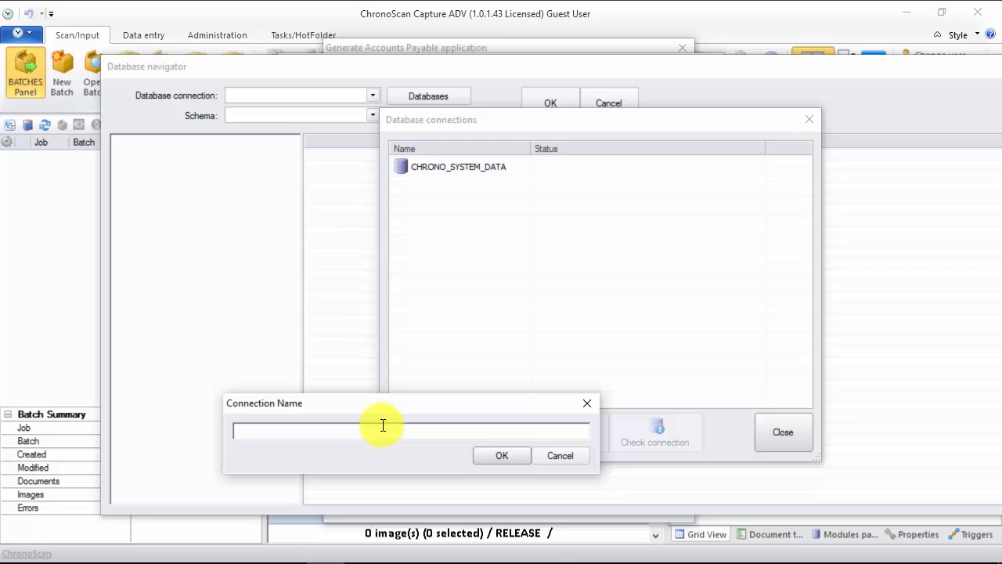
type("MY_COMPANY")
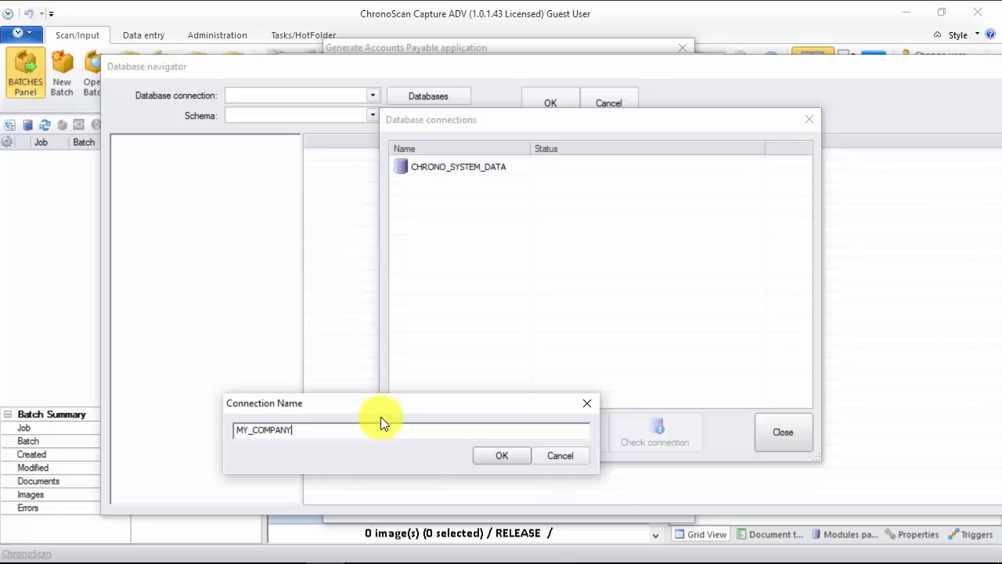
type("_DB")
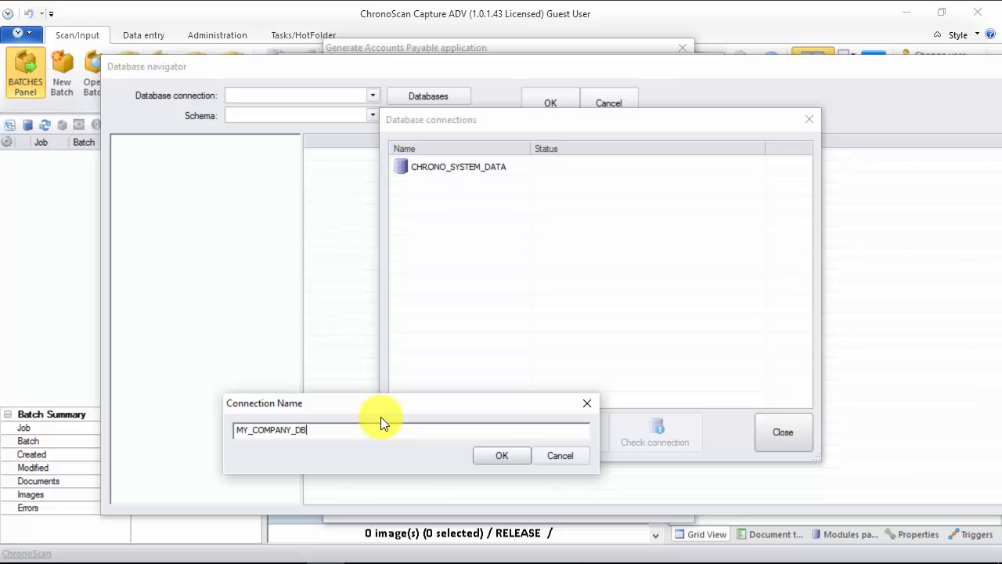
Link MY_COMPANY_DB to the Access .mdb file via Microsoft Jet 4.0 OLE DB Provider, testing successfully.
left_click(502, 455)
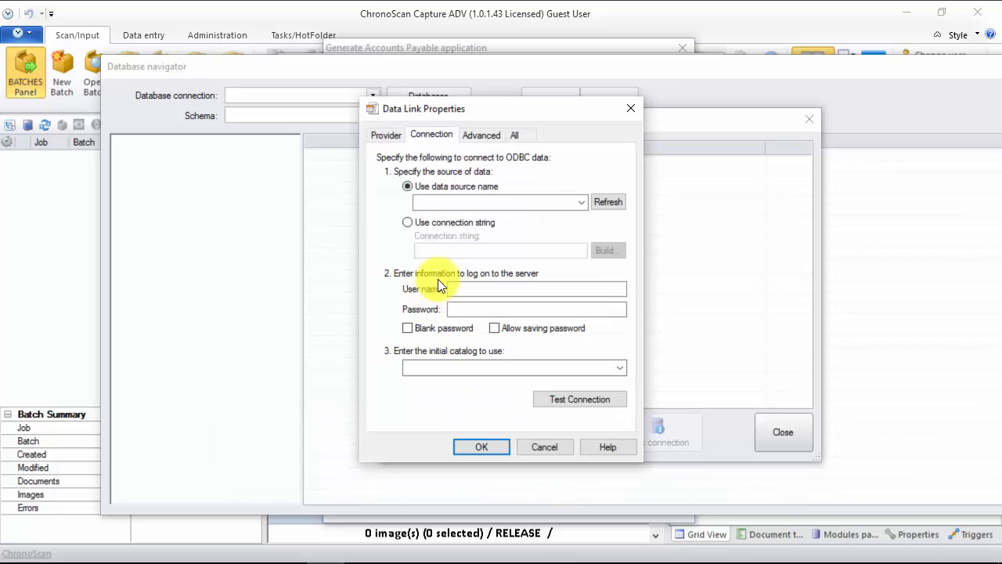
left_click(385, 135)
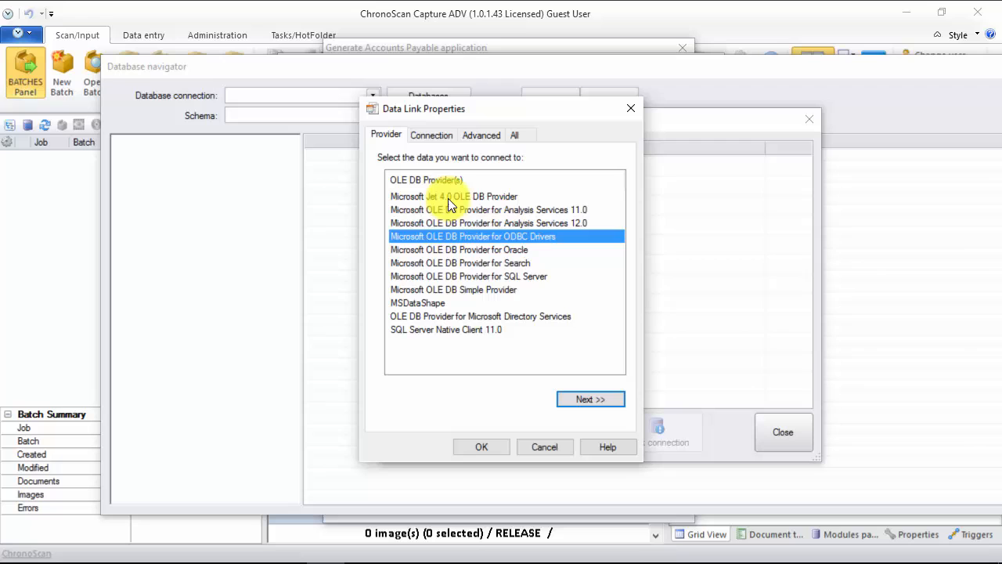
left_click(591, 399)
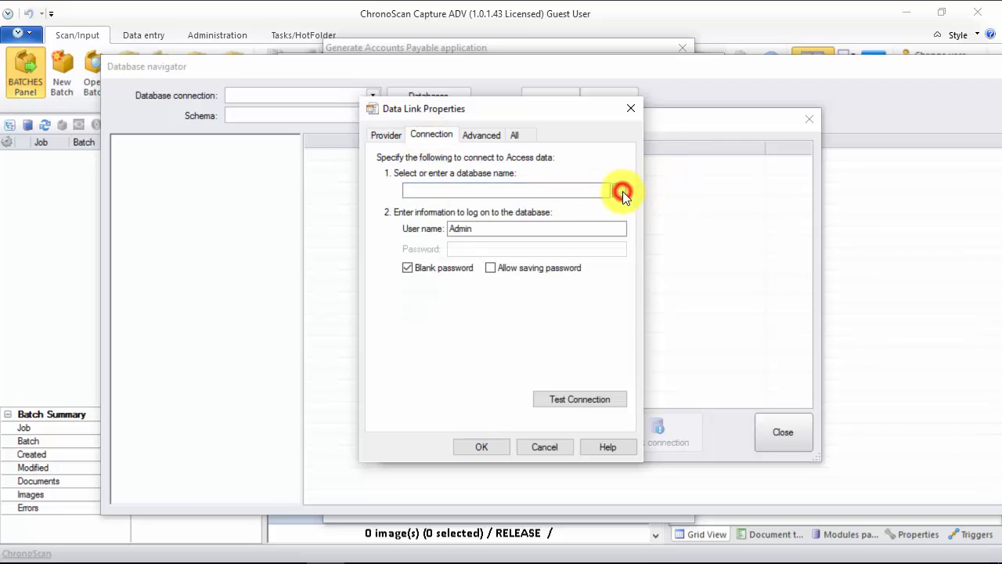
left_click(619, 190)
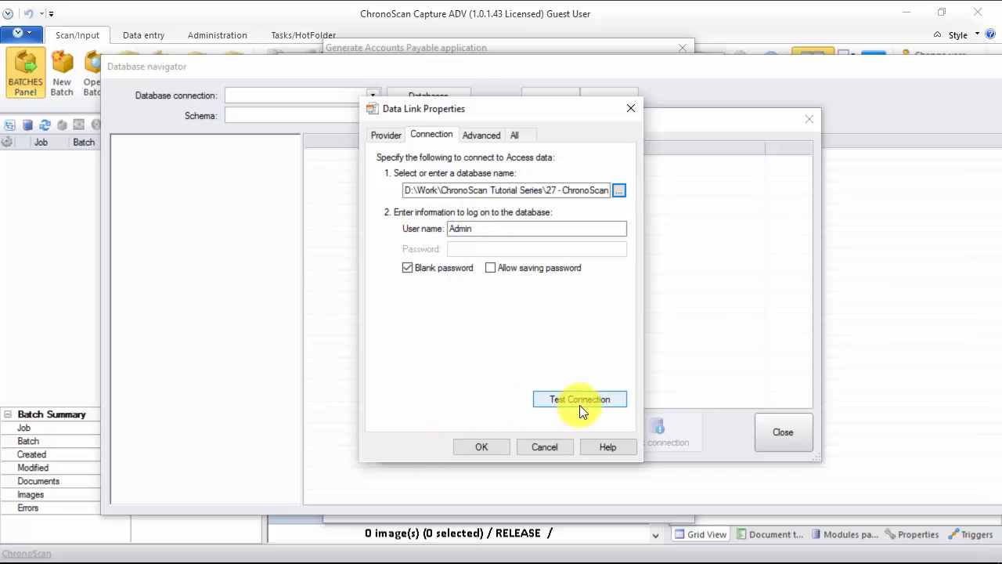
left_click(579, 400)
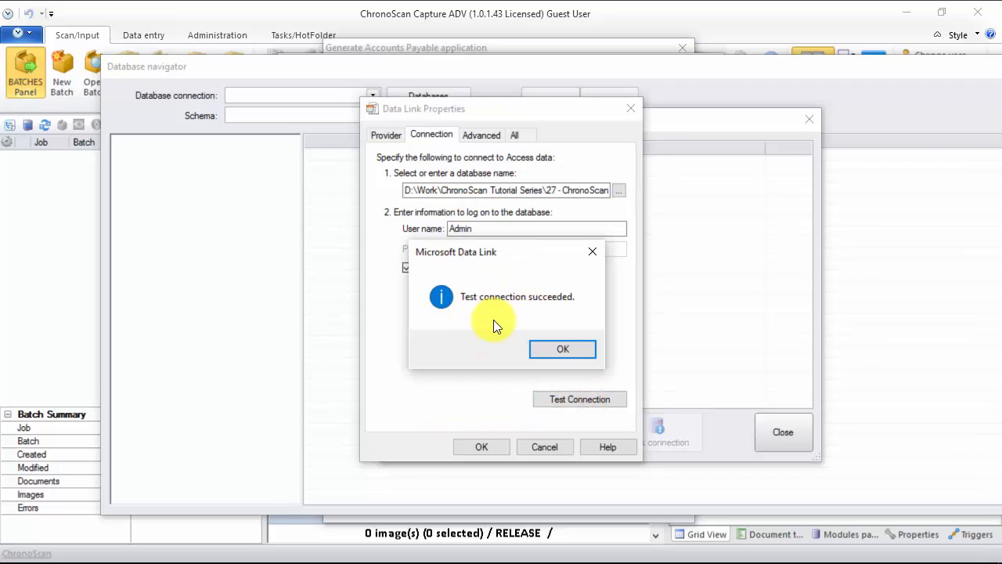
left_click(562, 348)
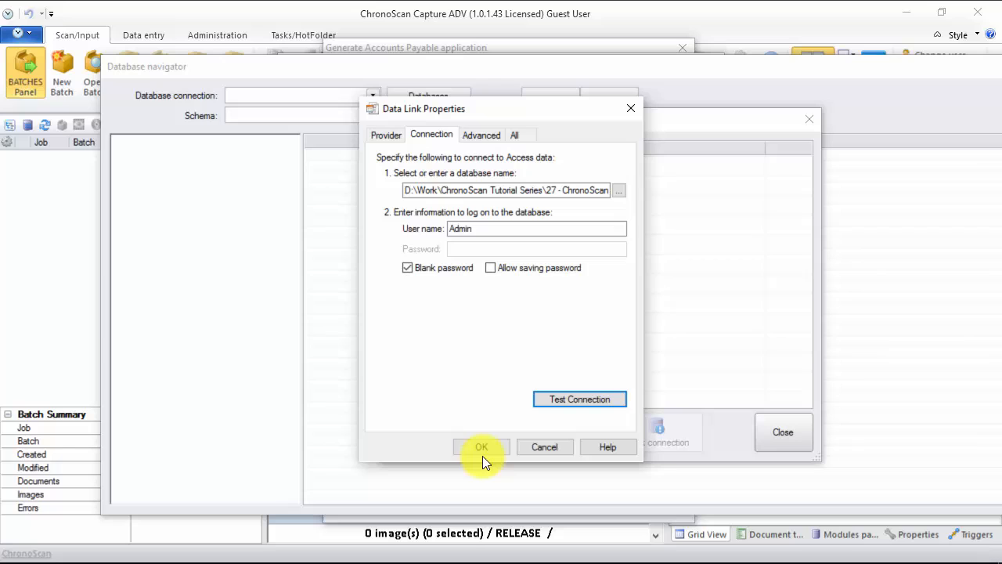
Save MY_COMPANY_DB's link properties and check it reports Connection Test OK.
left_click(482, 446)
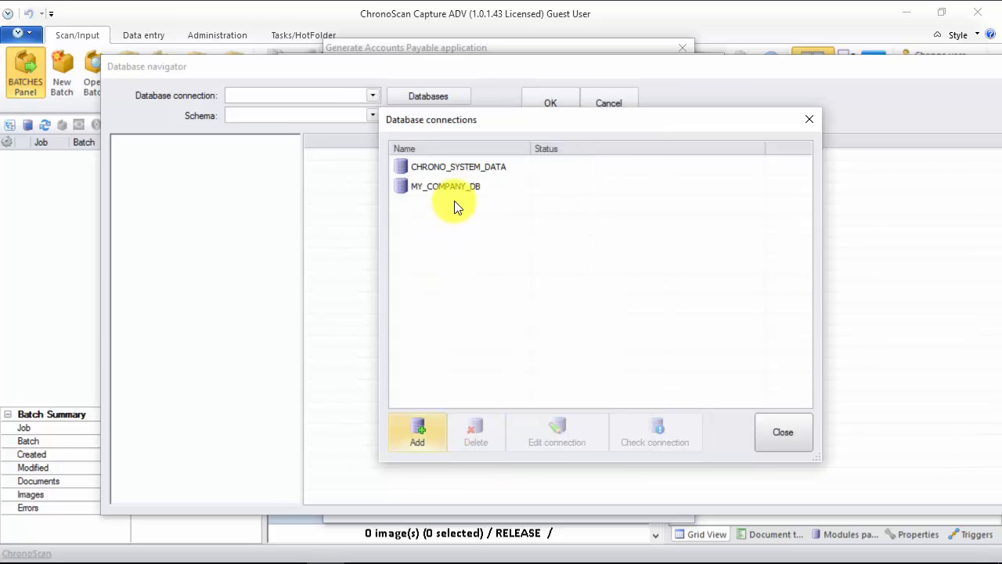
left_click(446, 186)
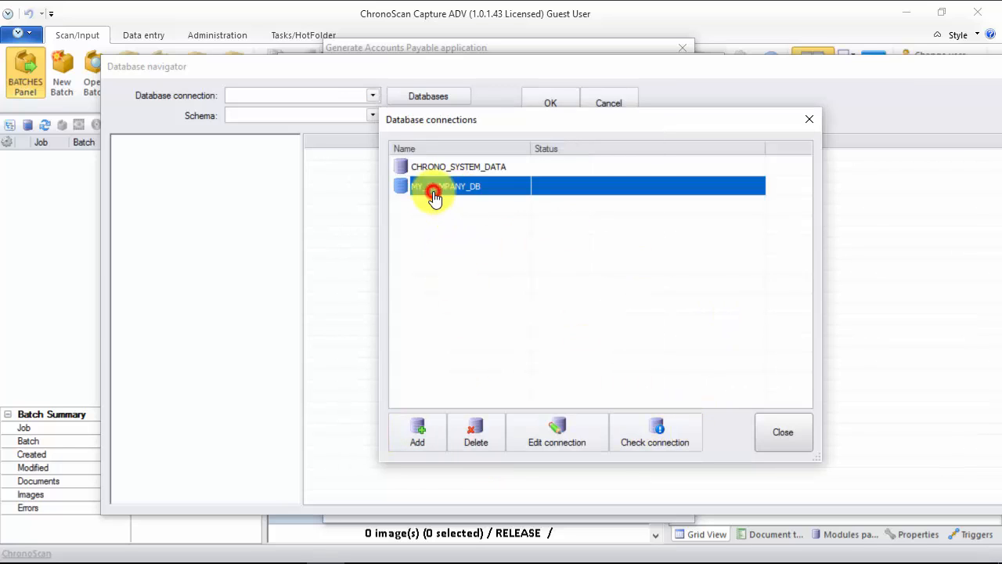
left_click(656, 432)
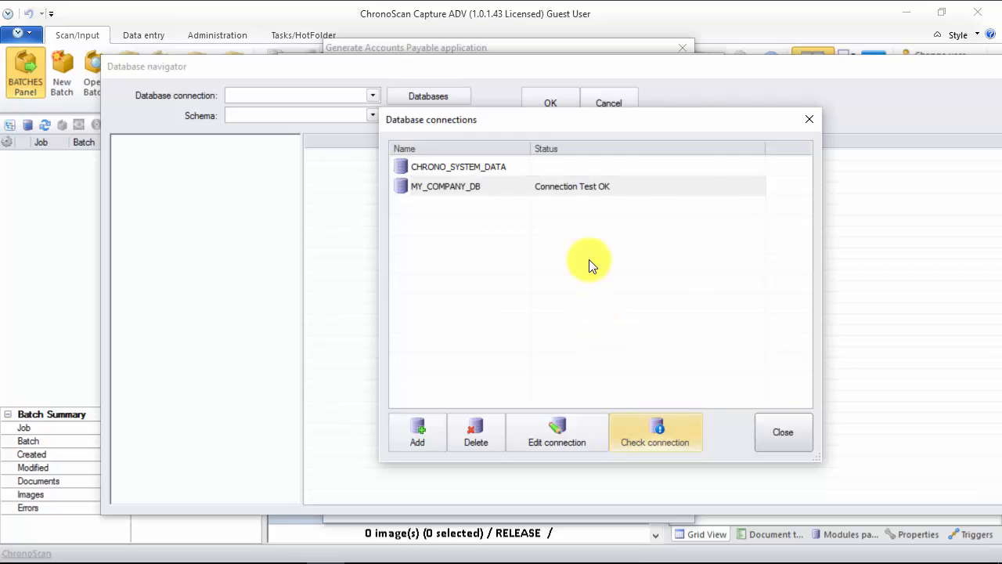
mouse_move(581, 469)
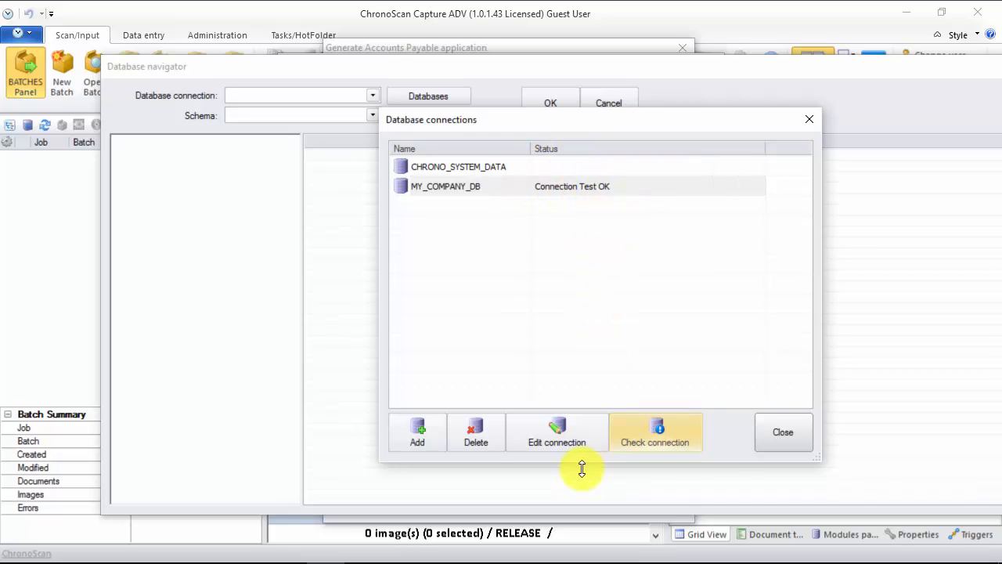
In Database navigator, choose MY_COMPANY_DB and its Master Vendors table as the import source.
left_click(783, 431)
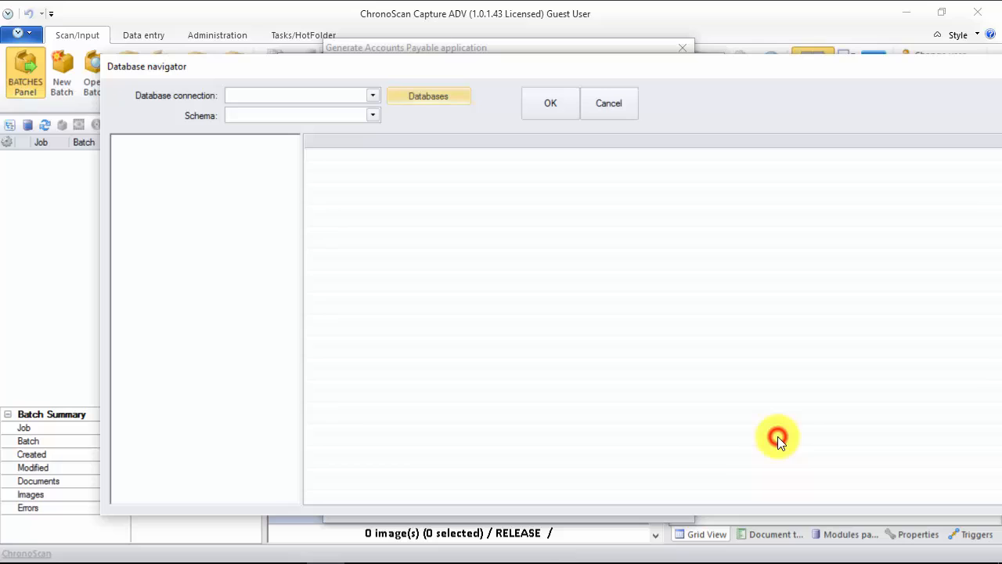
mouse_move(155, 109)
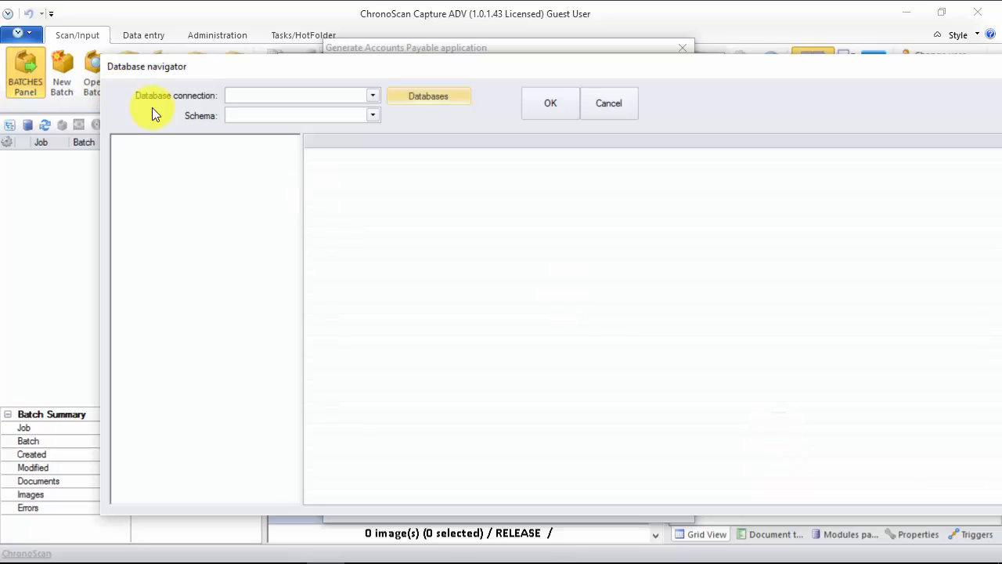
mouse_move(372, 98)
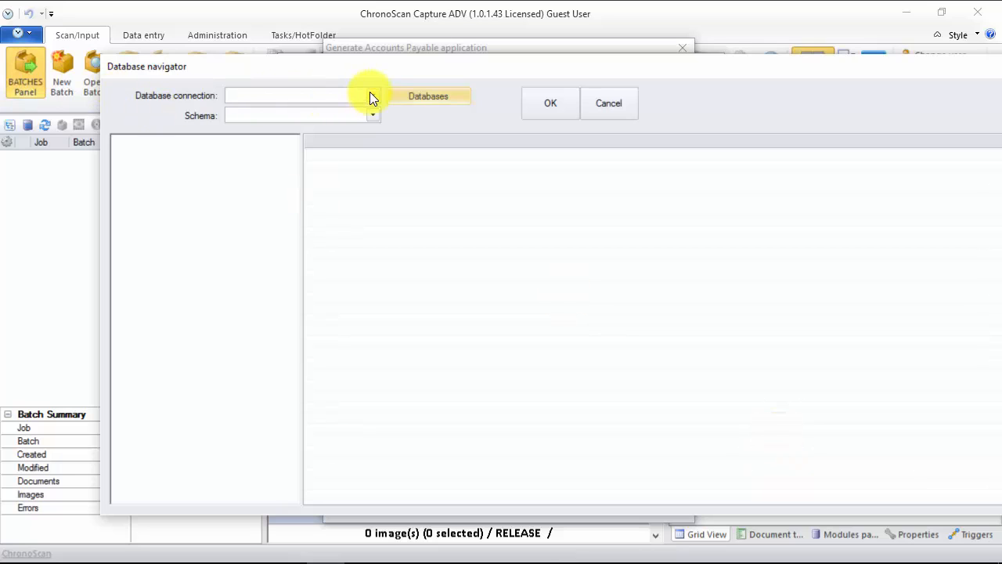
left_click(372, 95)
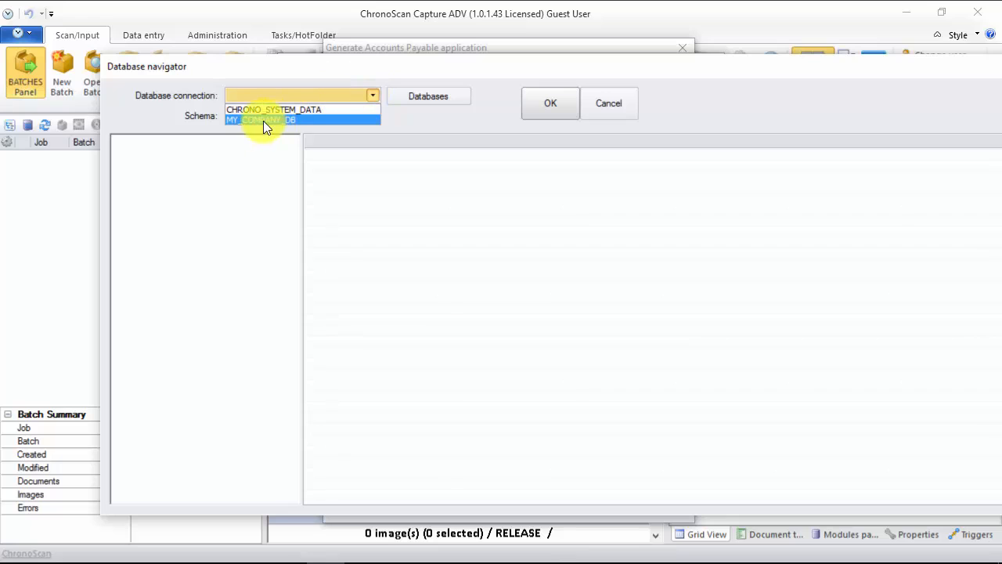
left_click(261, 120)
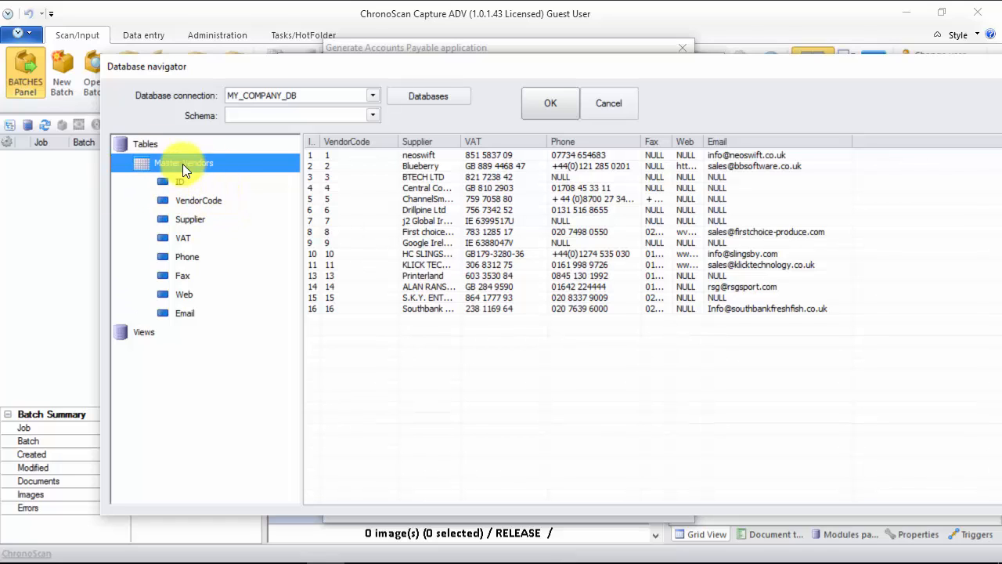
mouse_move(304, 197)
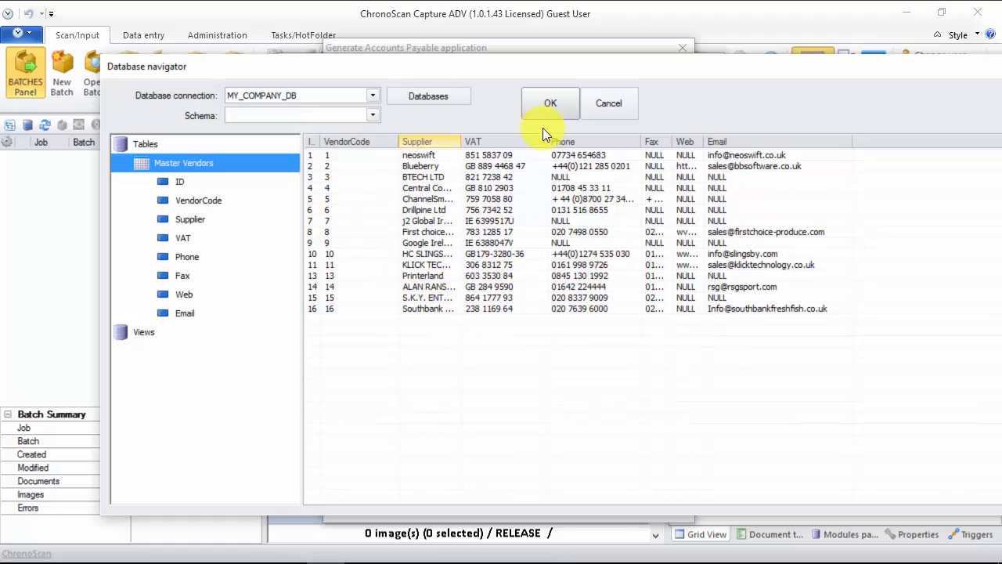
mouse_move(677, 286)
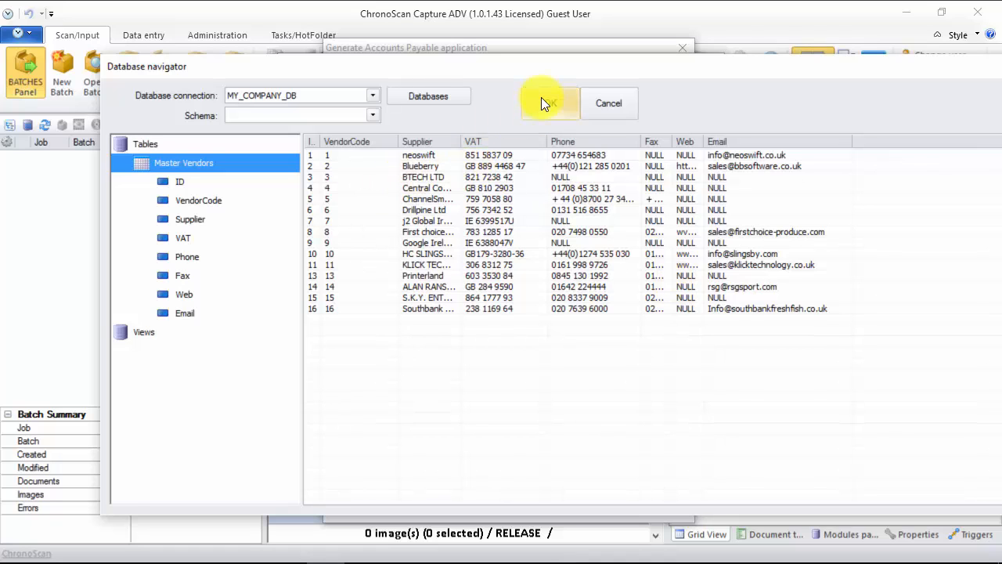
left_click(544, 103)
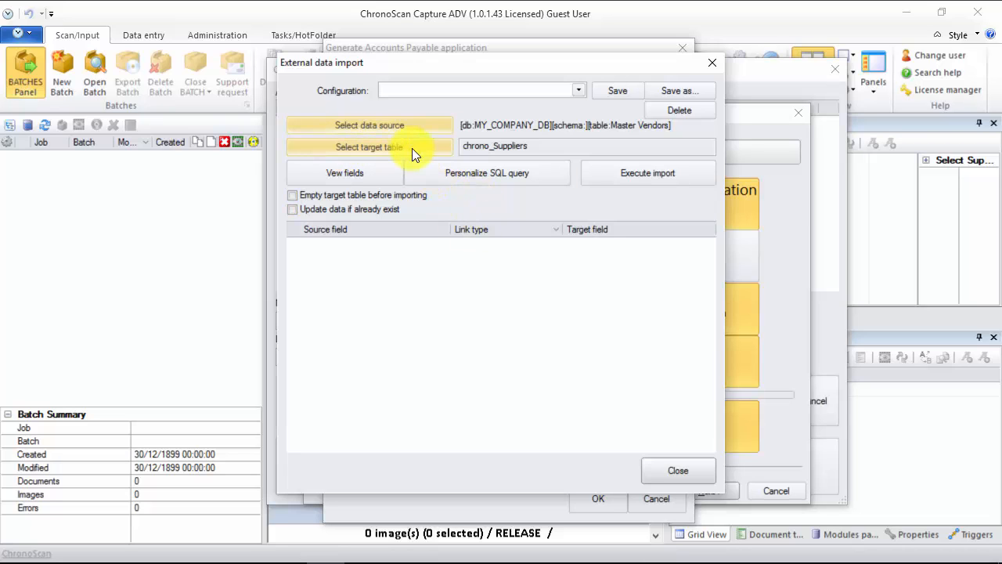
double_click(495, 145)
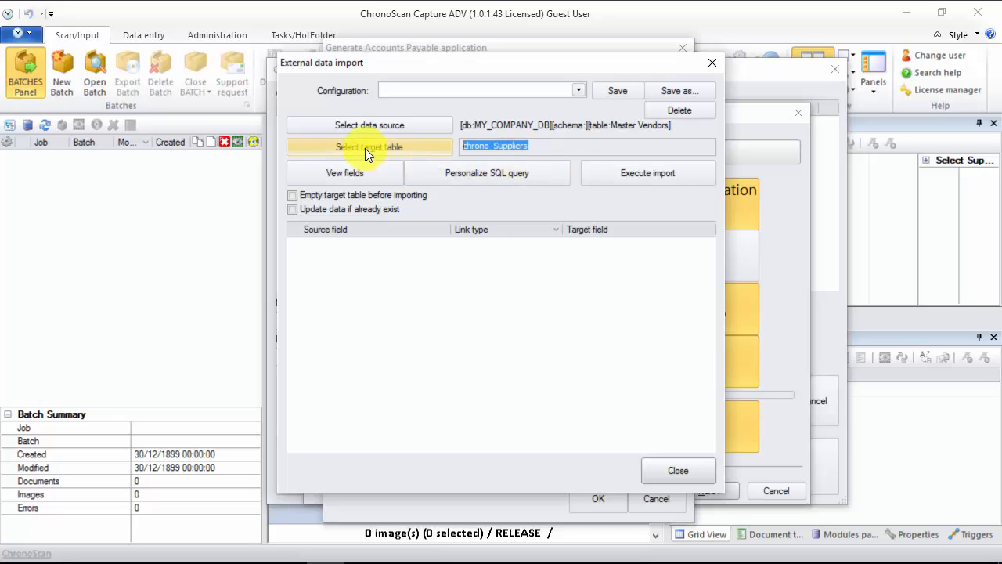
left_click(369, 147)
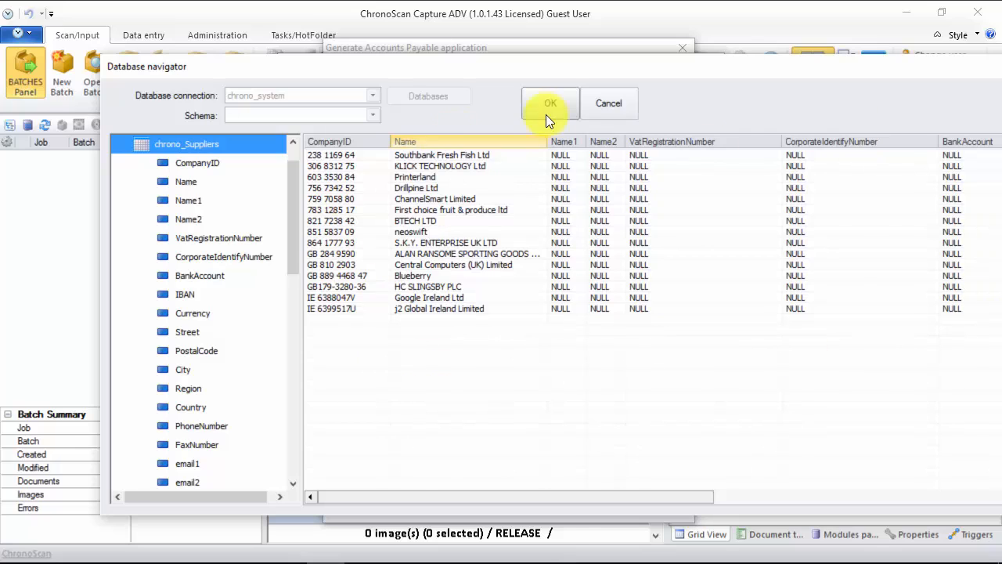
left_click(550, 103)
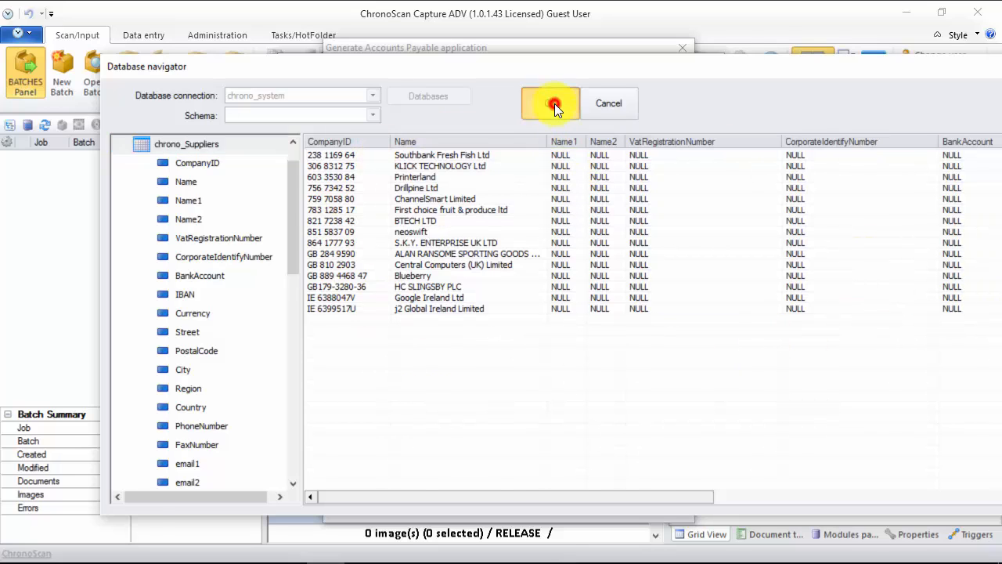
left_click(551, 102)
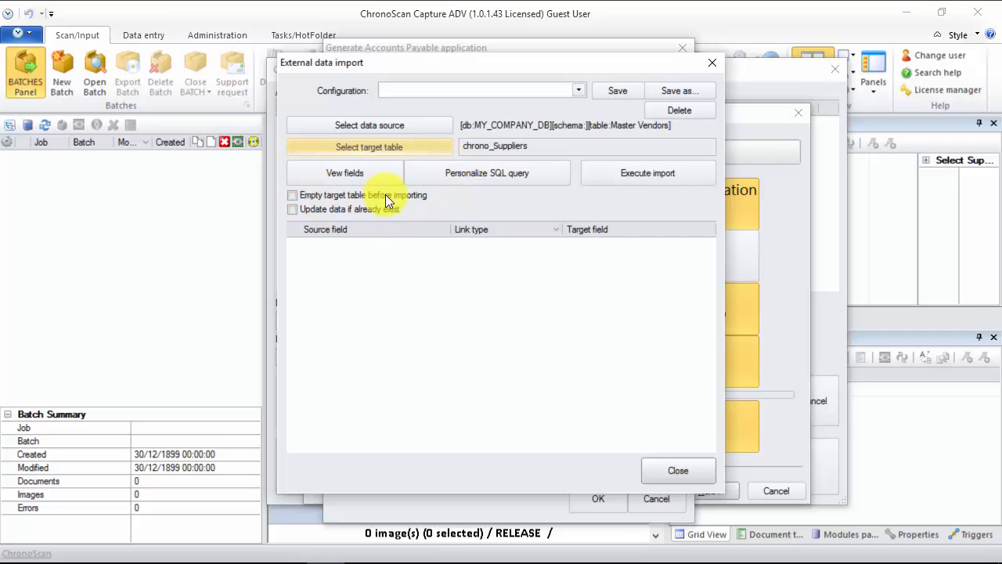
Enable 'Empty target table before importing' and list the Master Vendors source fields.
left_click(292, 195)
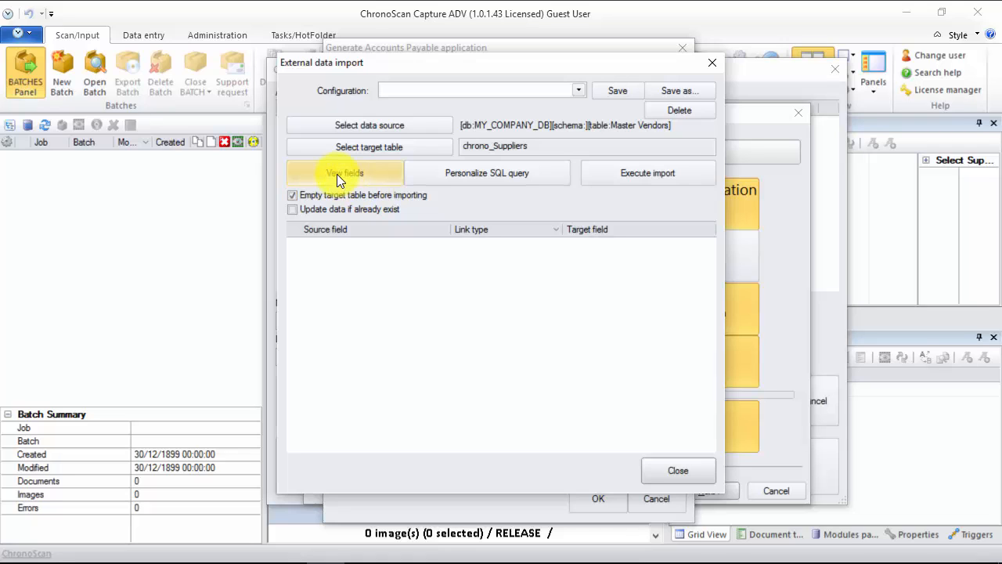
left_click(345, 174)
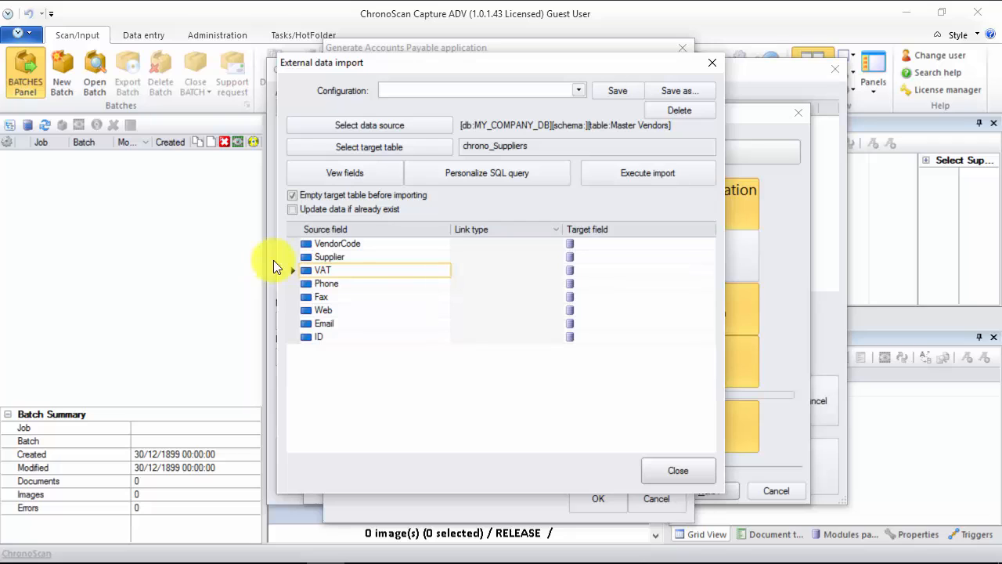
left_click(556, 270)
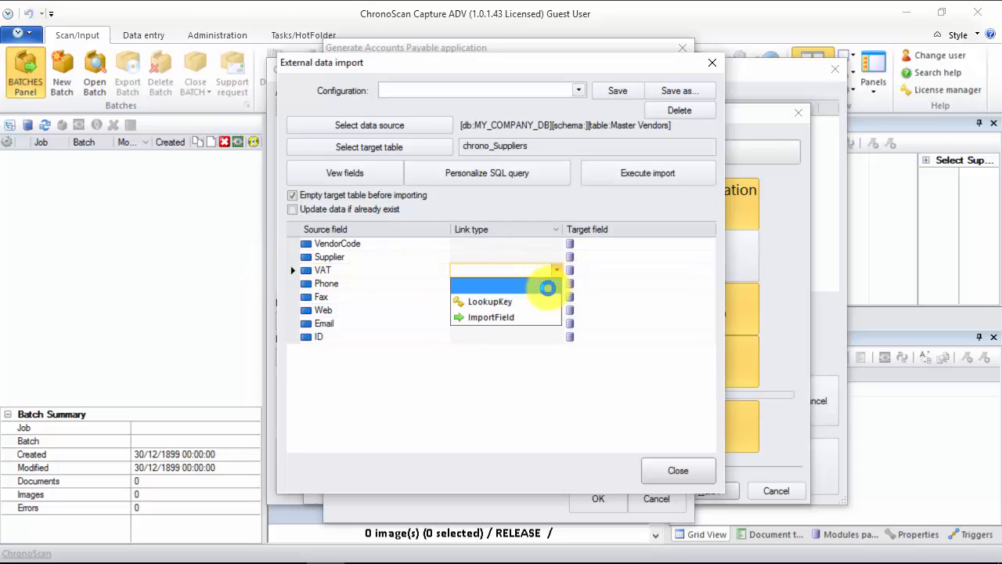
Map VAT as a LookupKey to CompanyID and Supplier as an ImportField into Name.
left_click(490, 301)
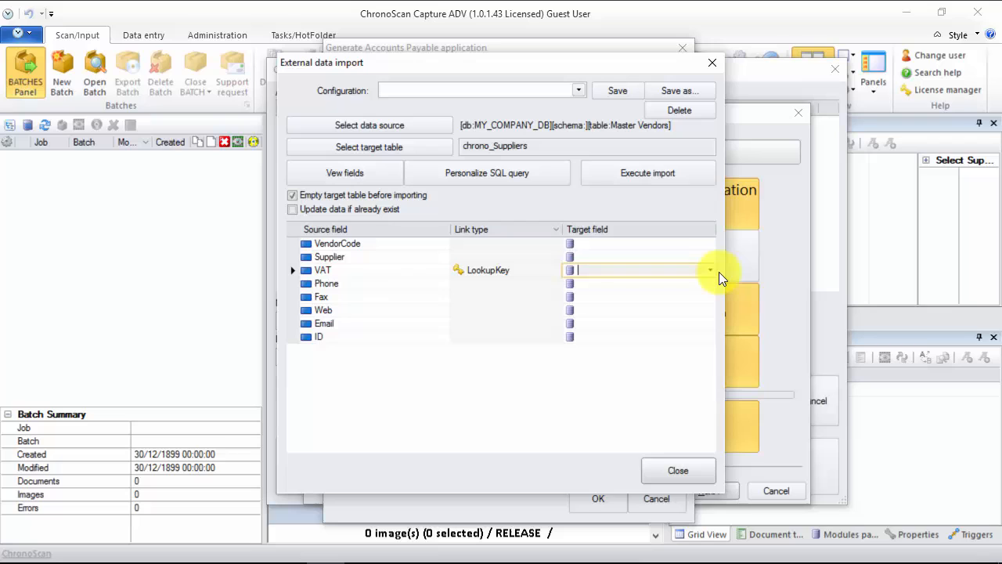
left_click(710, 269)
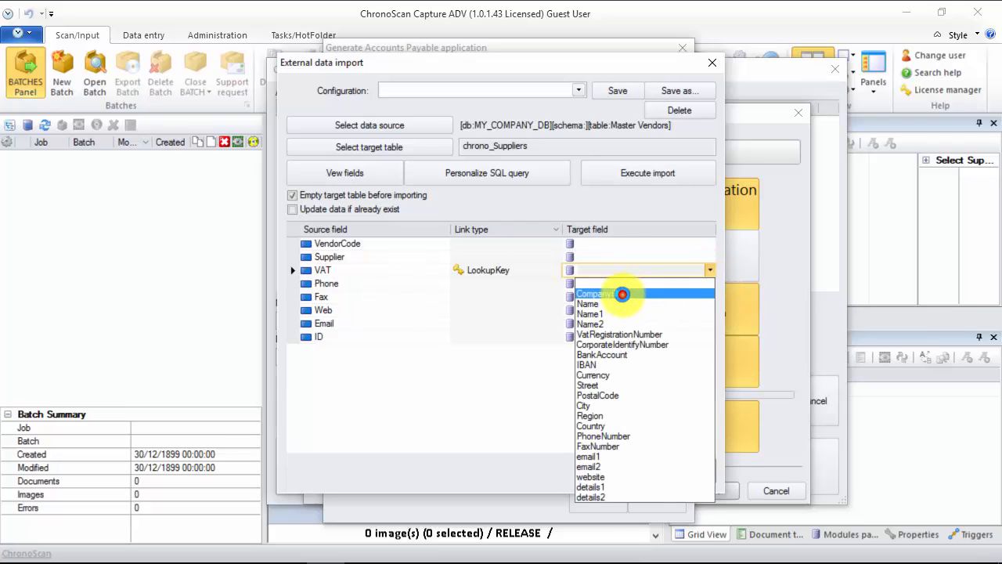
left_click(595, 293)
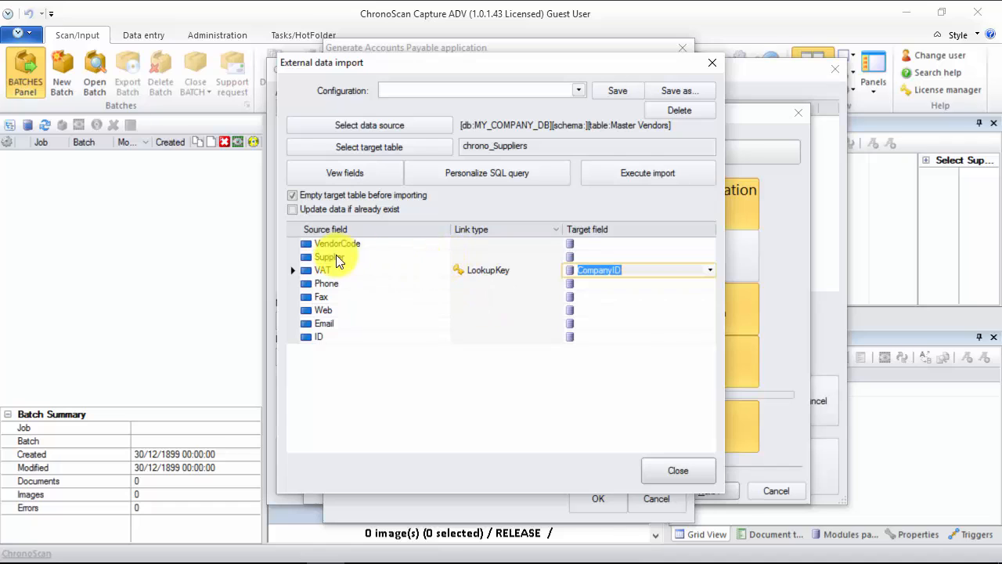
left_click(556, 270)
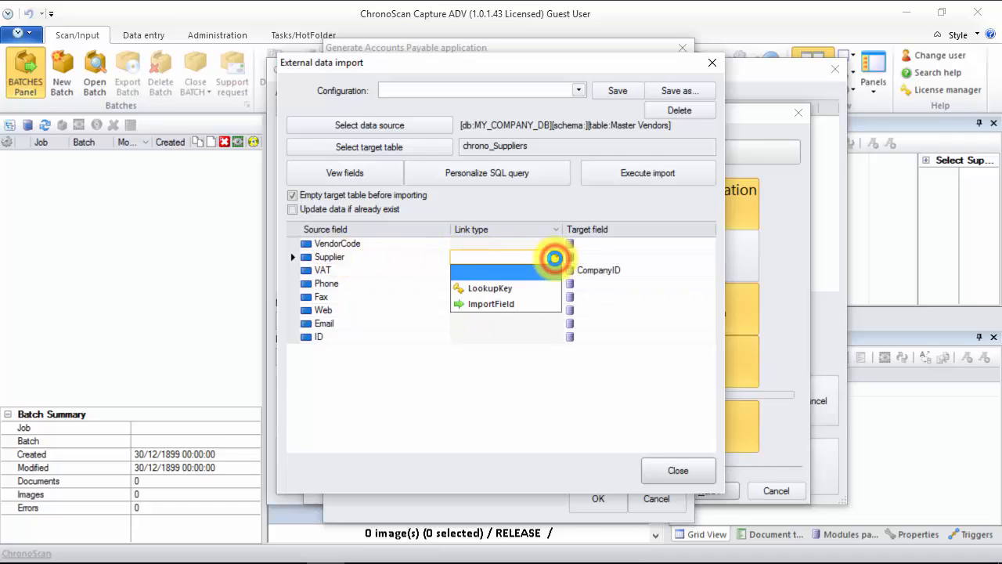
left_click(491, 304)
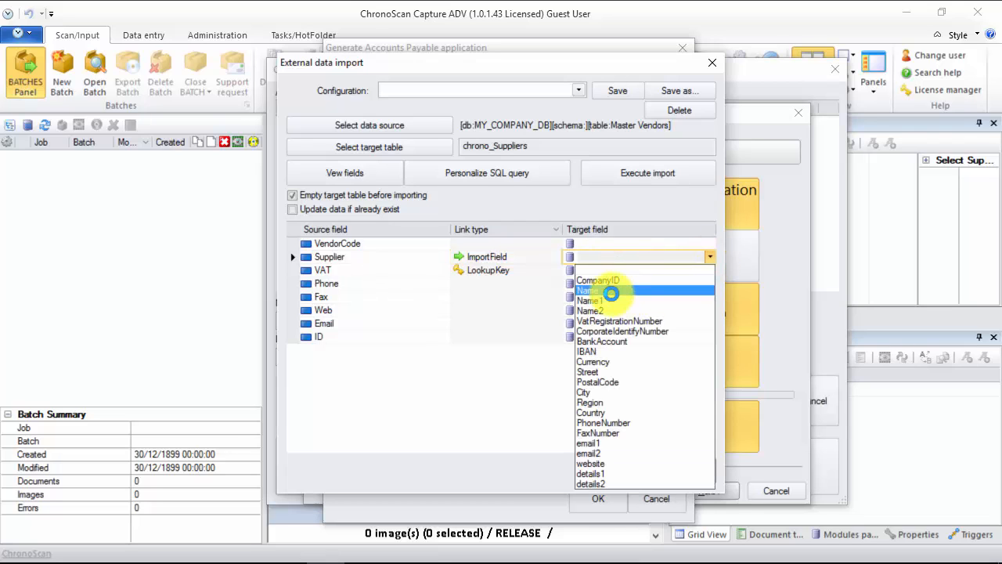
left_click(588, 291)
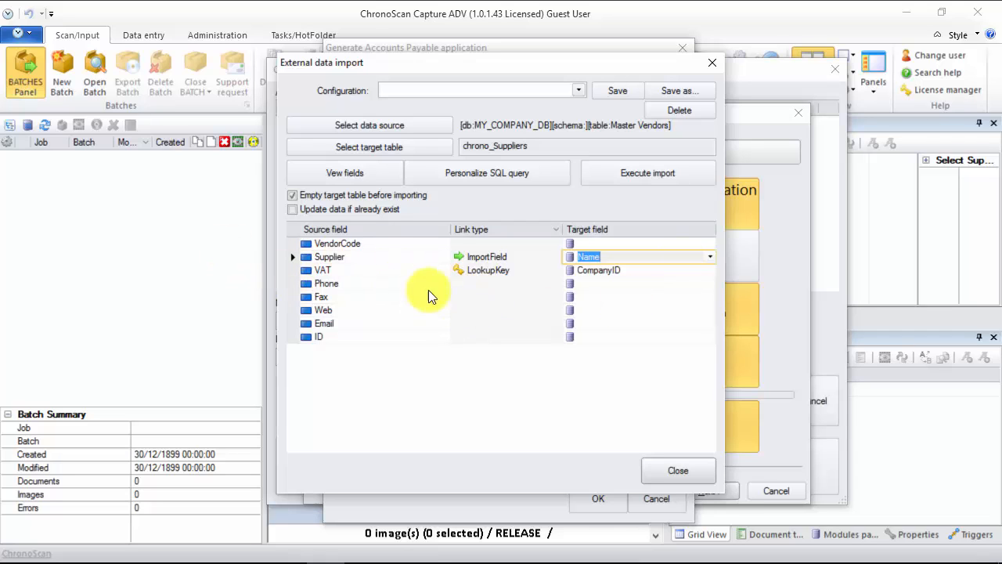
mouse_move(529, 259)
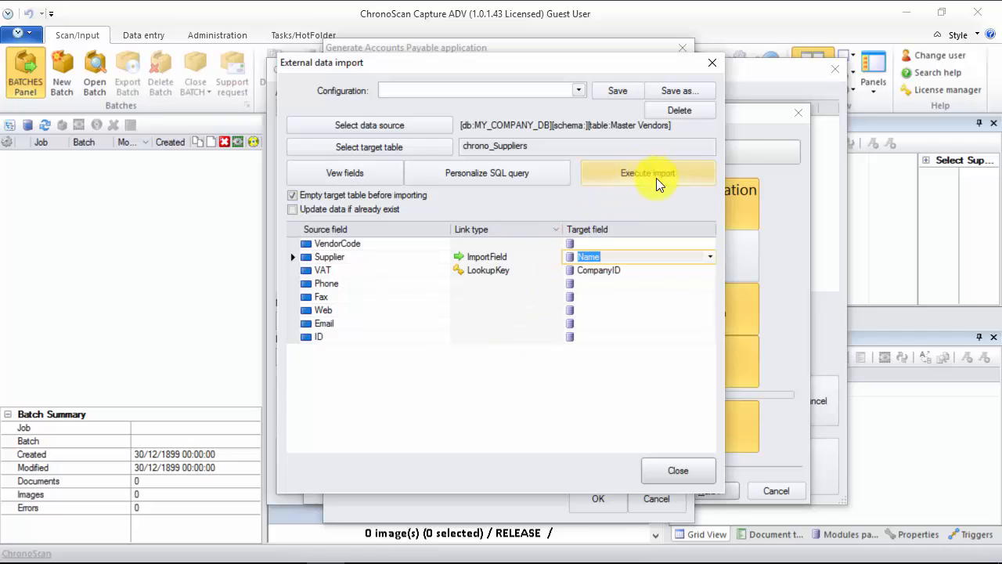
mouse_move(530, 210)
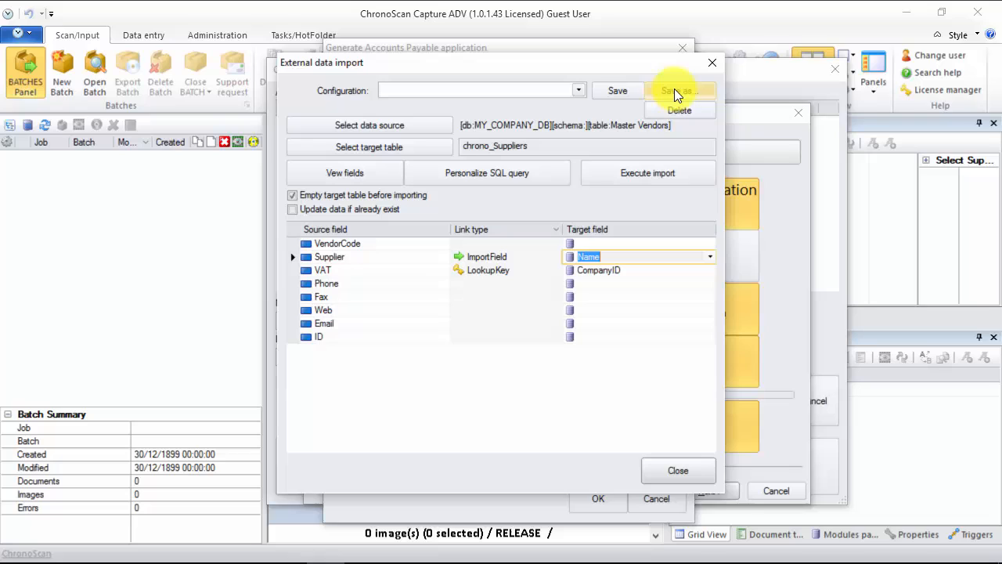
Save the current import mapping under the configuration name AP_WIZARD_CONFIG.
left_click(676, 90)
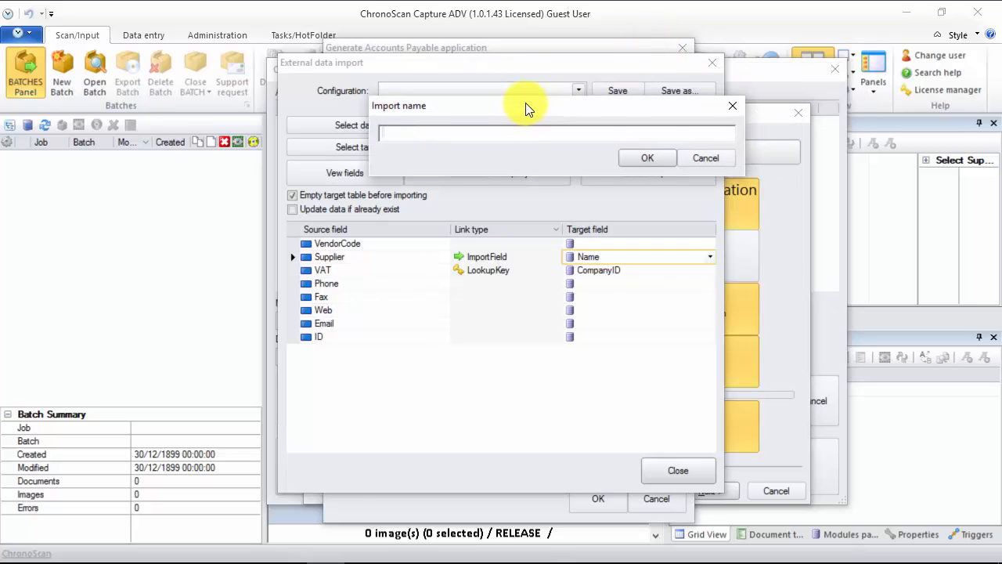
type("AP_WAIZARD_CONFIG")
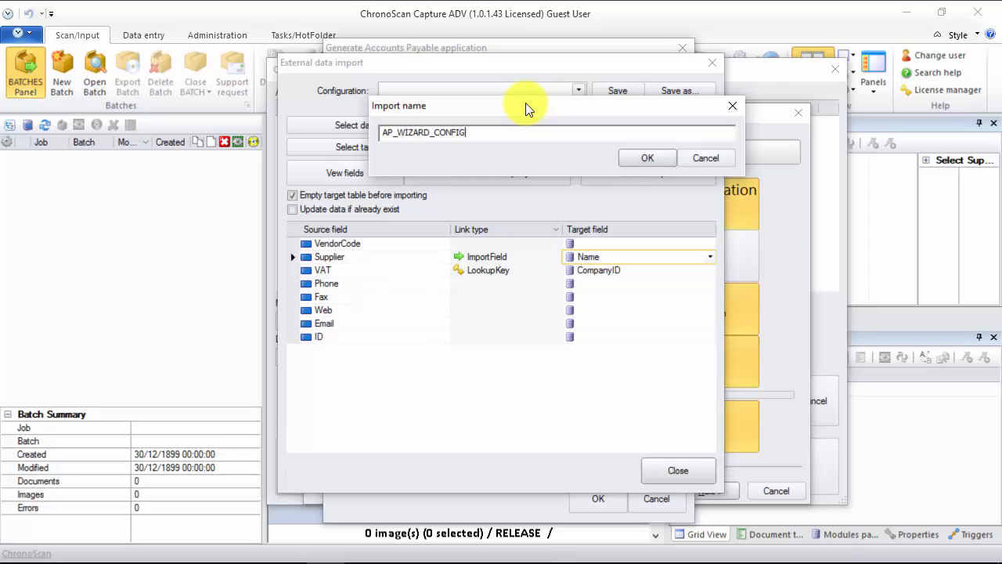
left_click(648, 158)
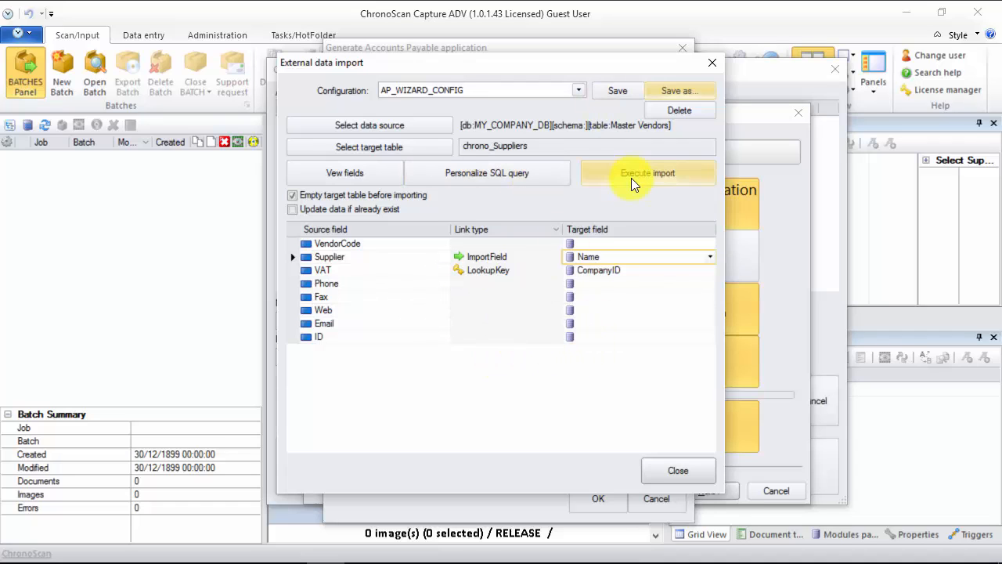
Run the supplier import twice: first importing 15 records, then updating the 15 existing ones.
left_click(648, 173)
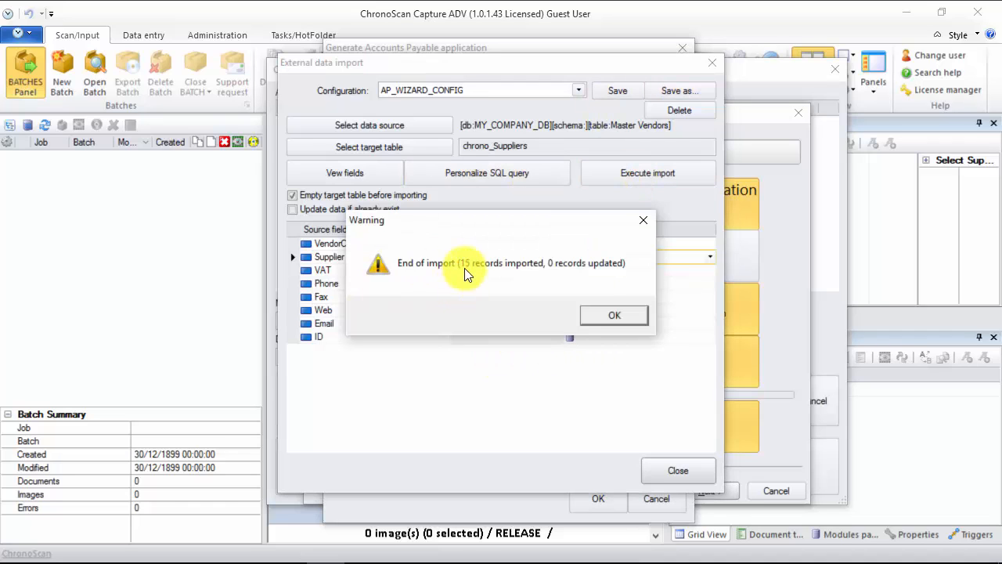
mouse_move(591, 282)
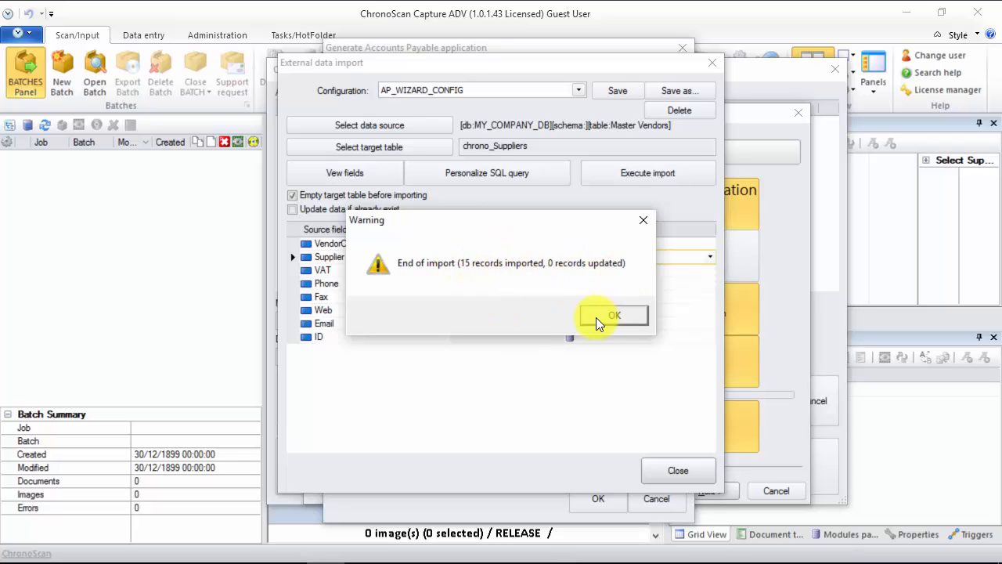
left_click(614, 315)
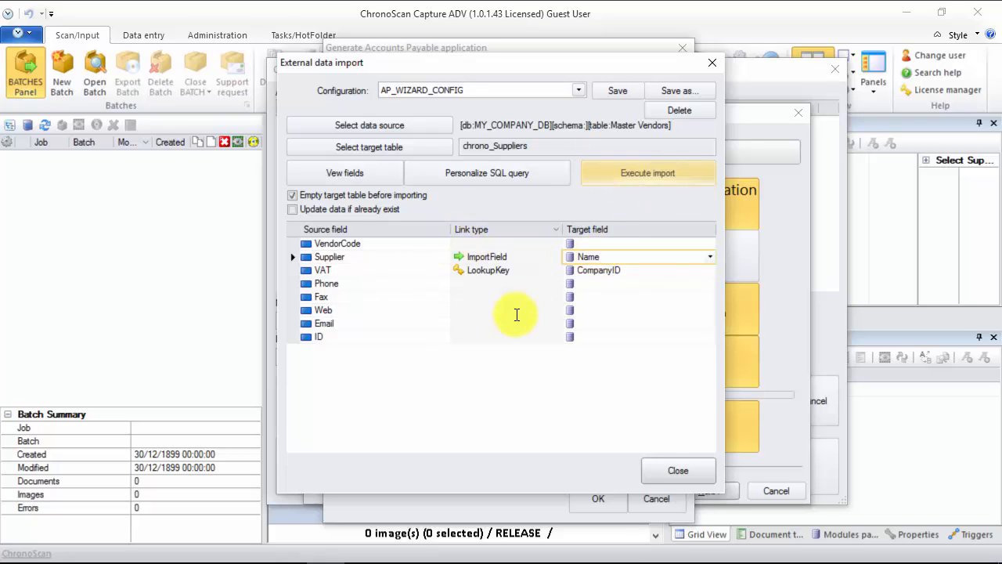
mouse_move(360, 250)
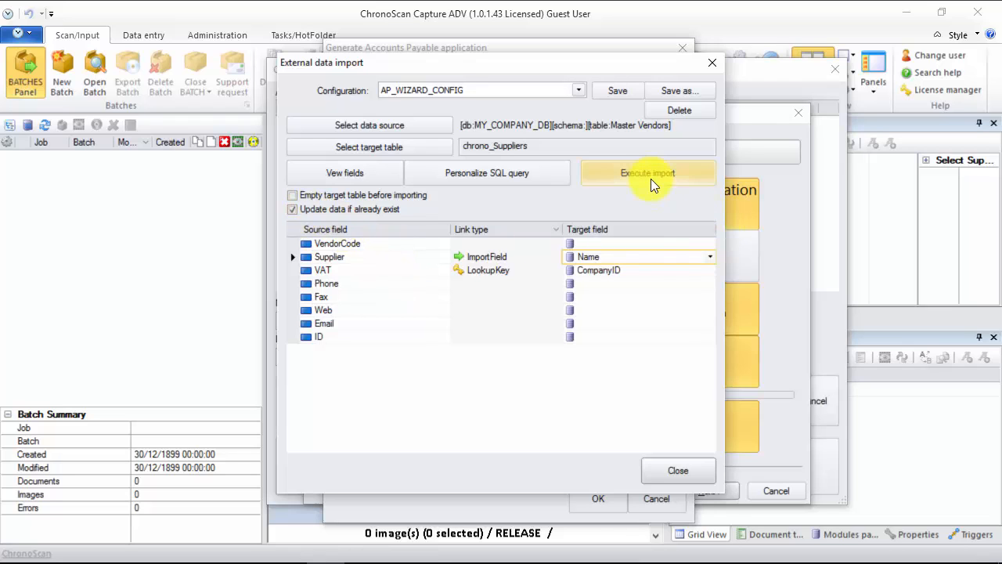
left_click(648, 173)
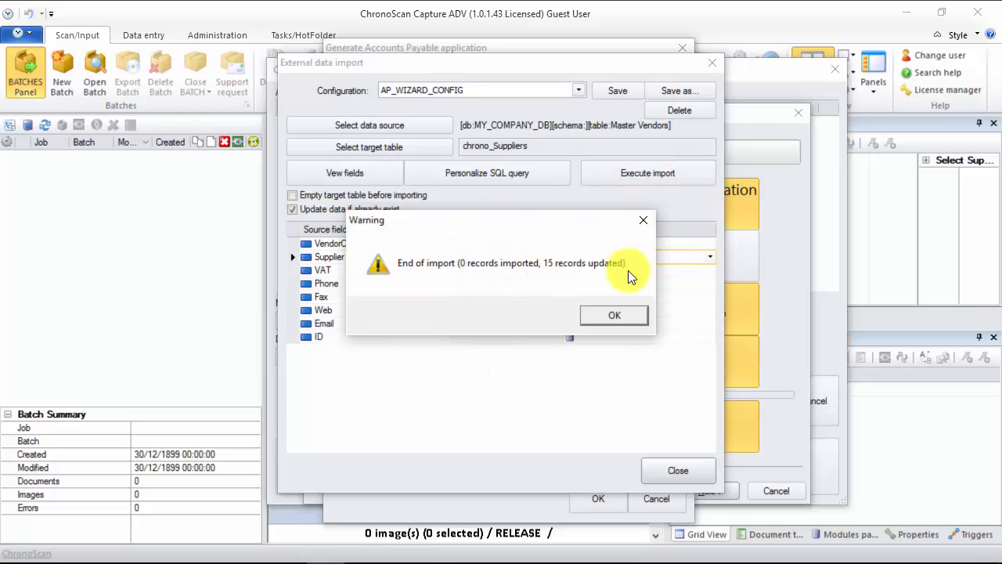
mouse_move(419, 294)
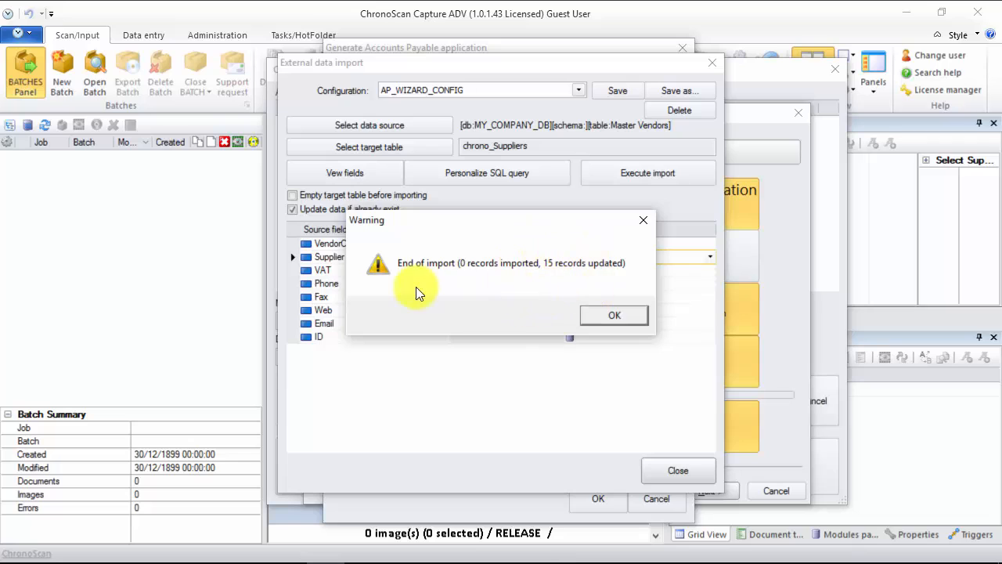
mouse_move(538, 343)
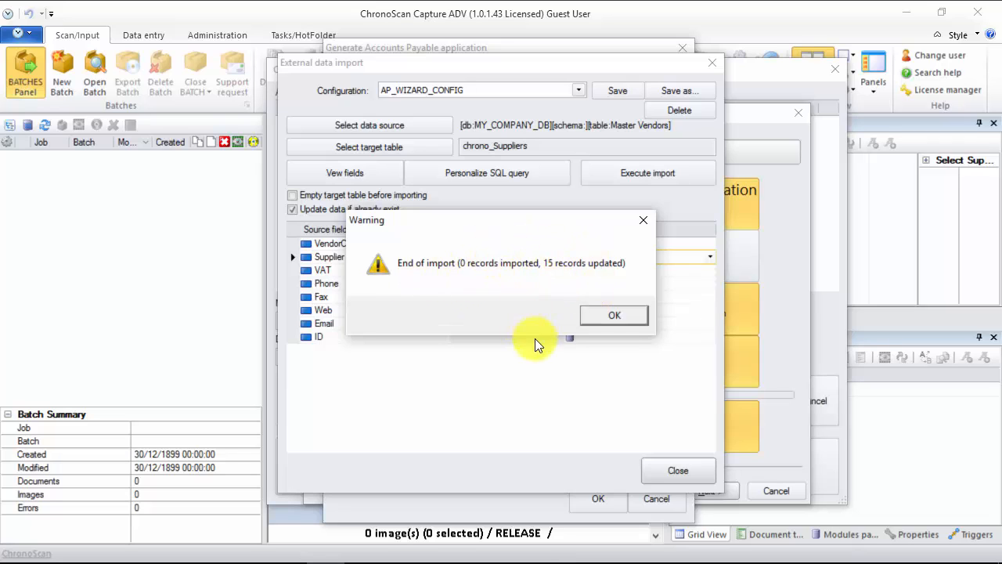
left_click(614, 315)
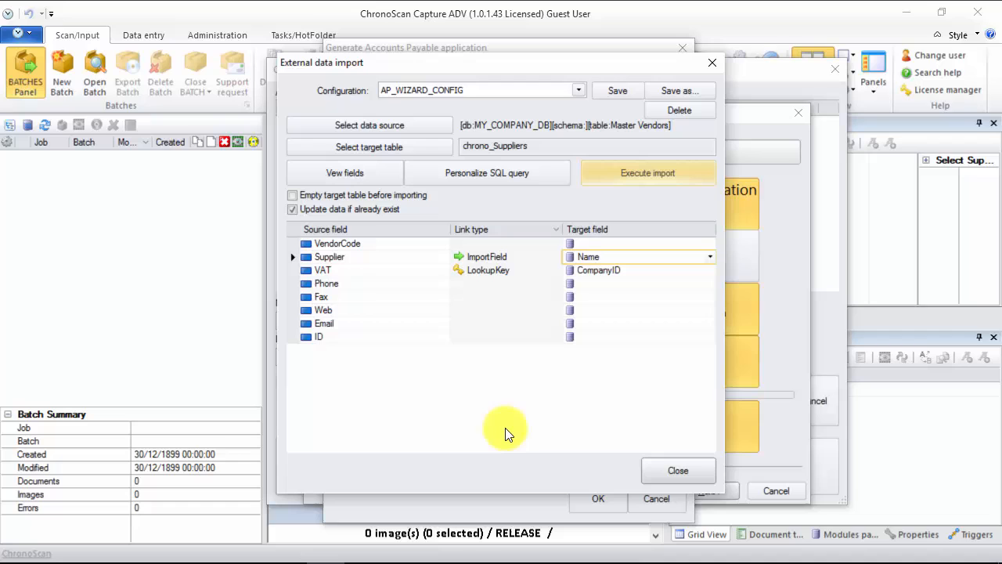
Close the data import and confirm converting supplier data into Intelli-Tags.
left_click(678, 469)
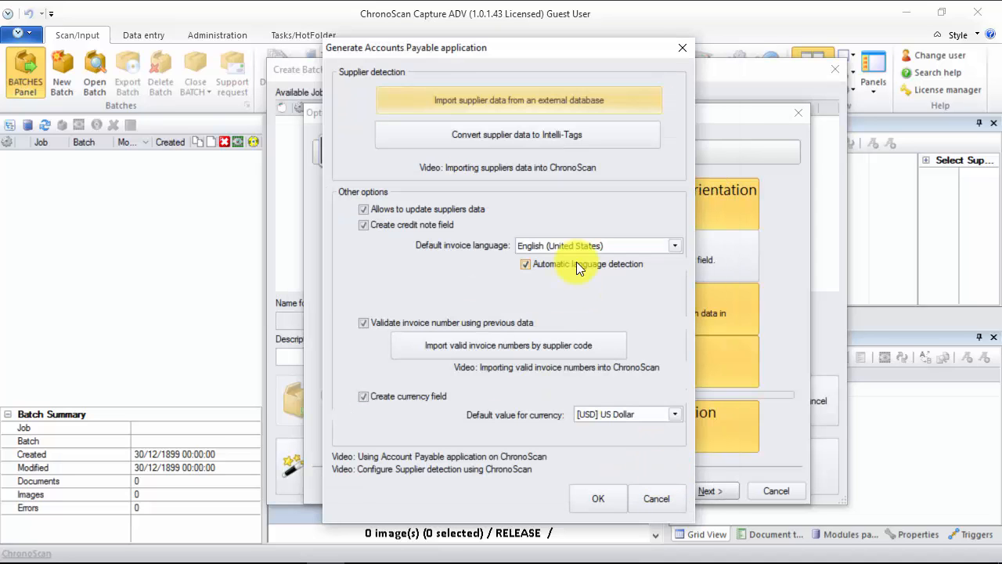
mouse_move(638, 269)
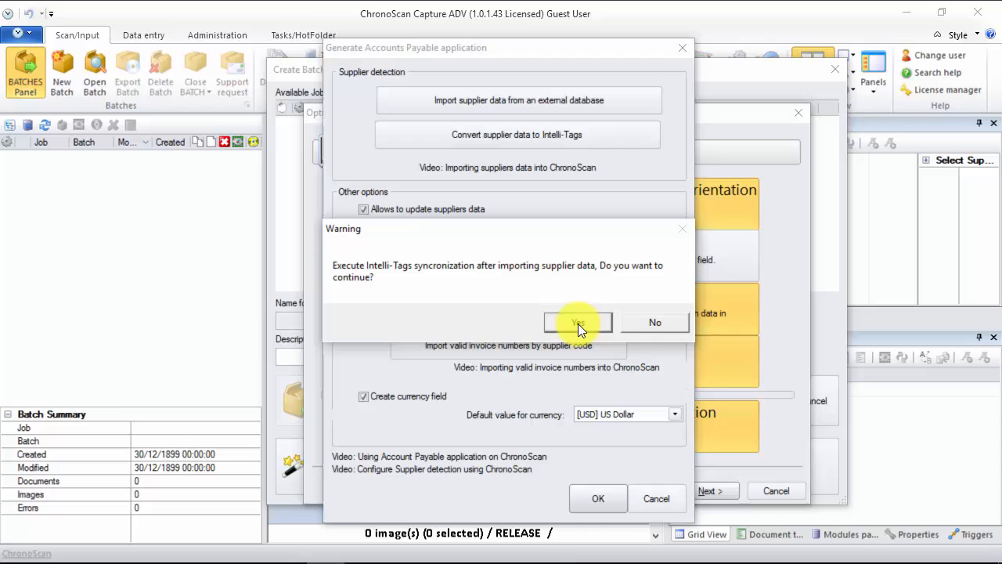
left_click(578, 322)
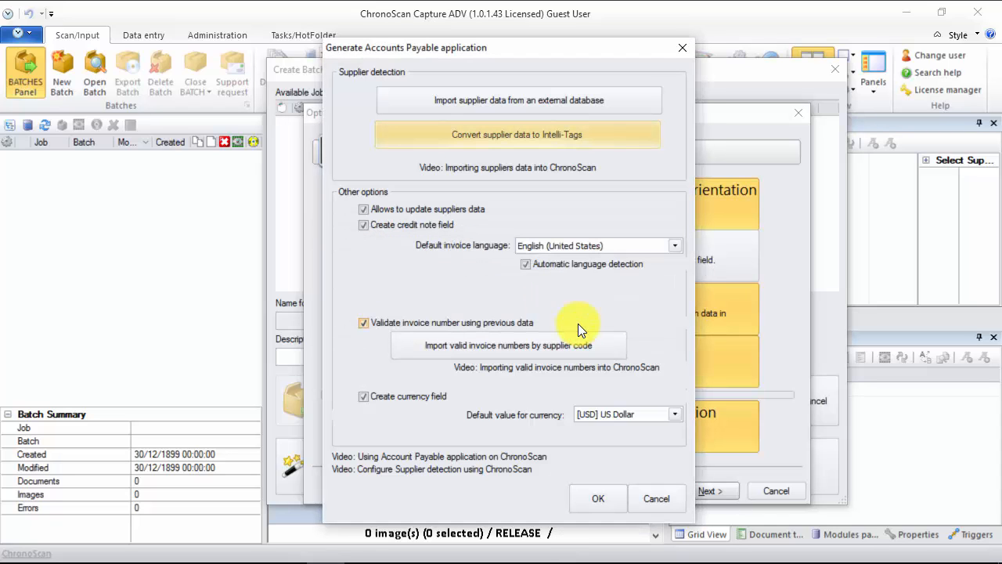
mouse_move(635, 423)
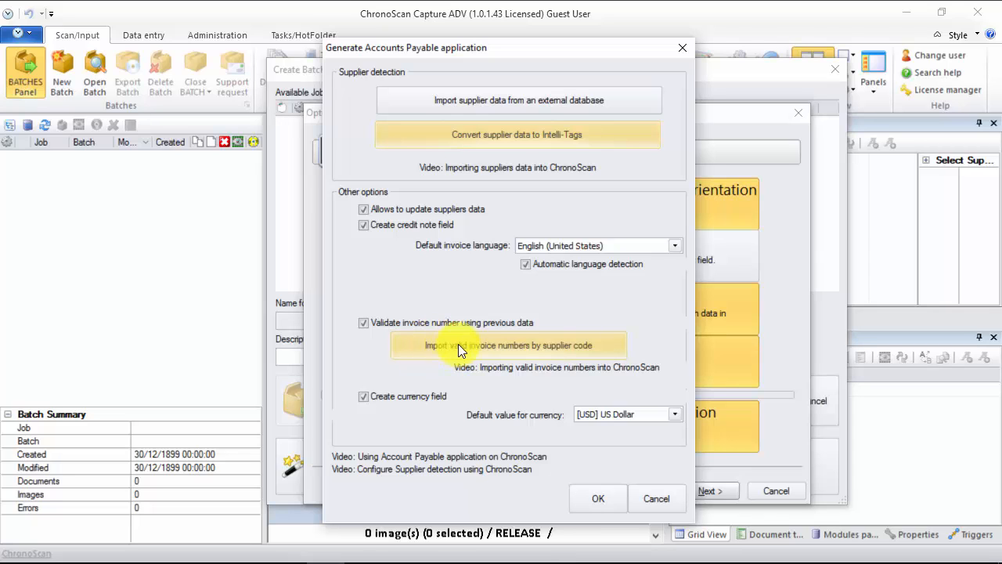
mouse_move(505, 354)
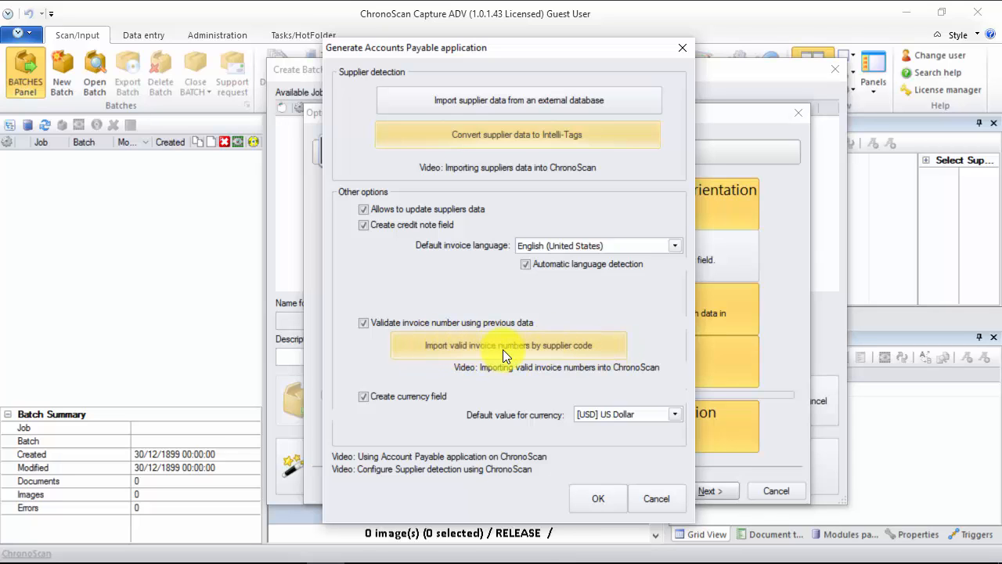
Set the default invoice currency to [EUR] Euro and accept the accounts payable settings.
left_click(508, 346)
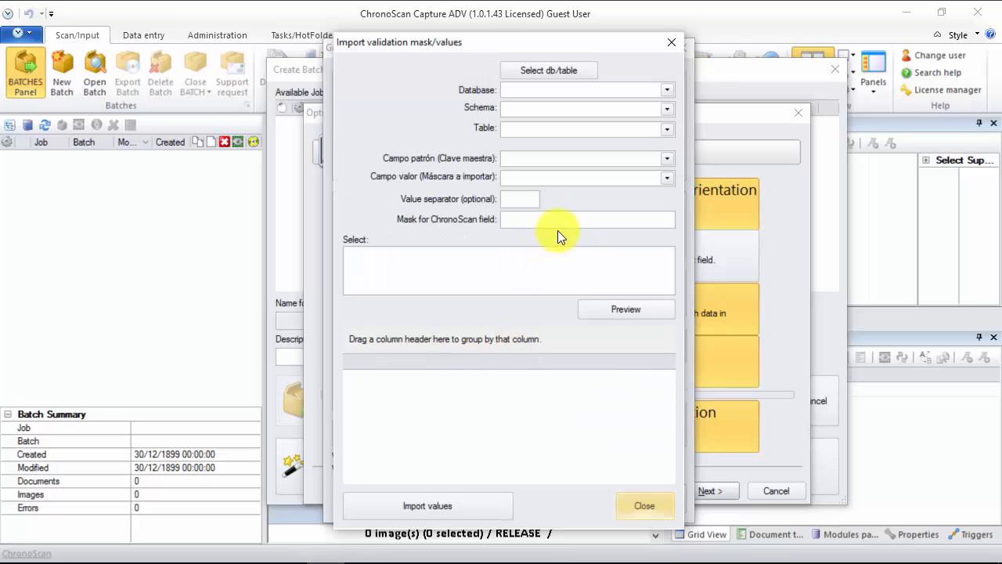
mouse_move(622, 392)
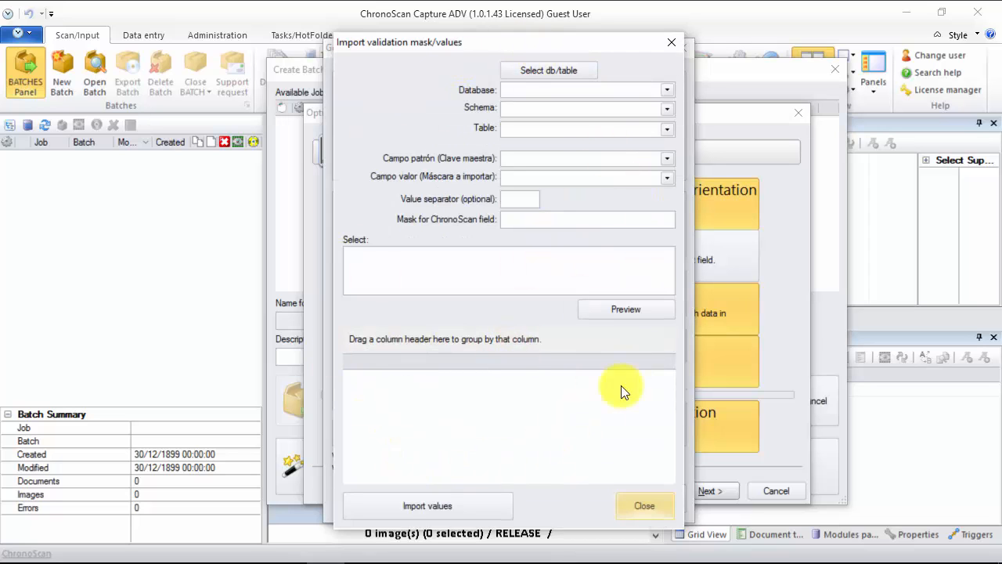
mouse_move(524, 148)
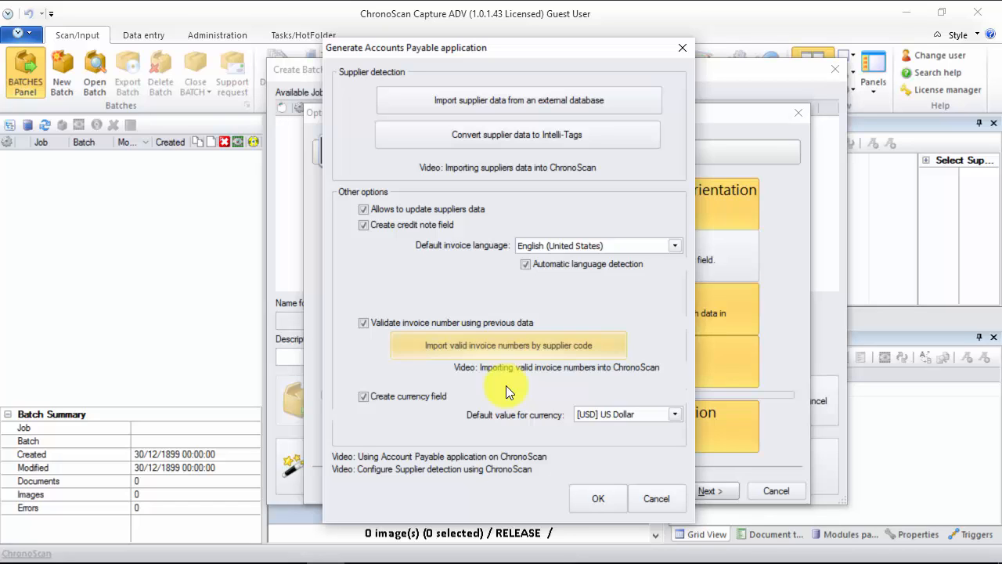
mouse_move(506, 320)
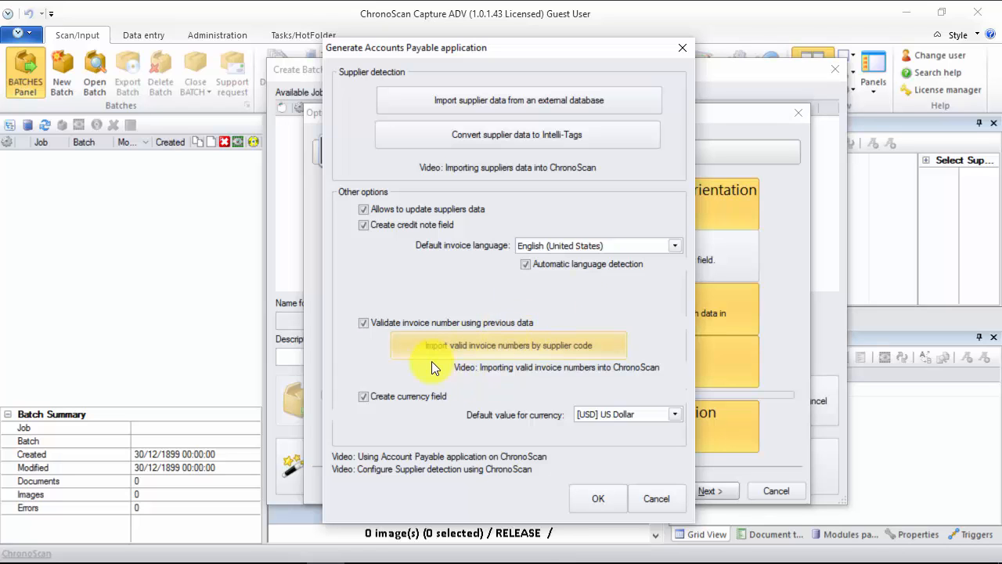
left_click(673, 415)
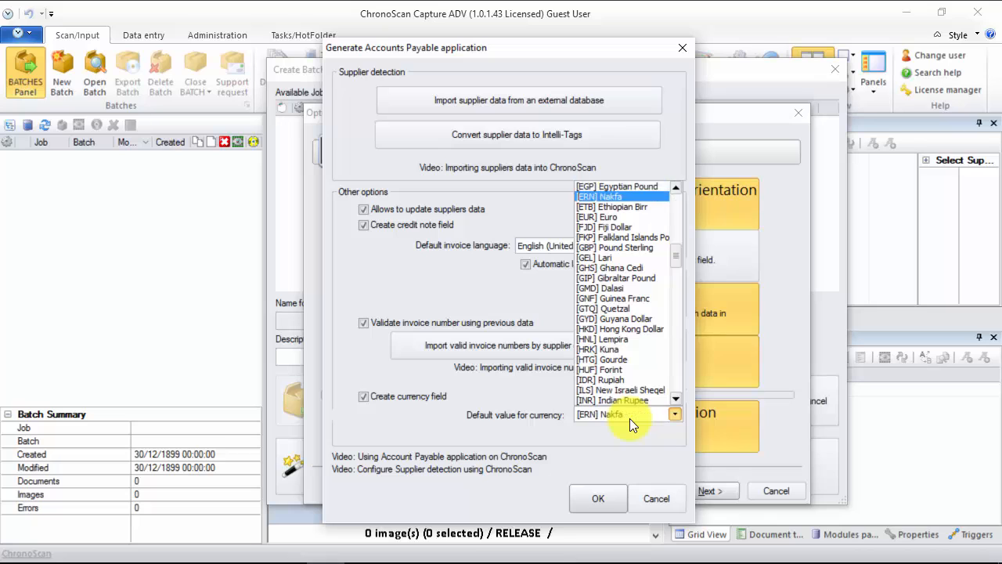
left_click(607, 217)
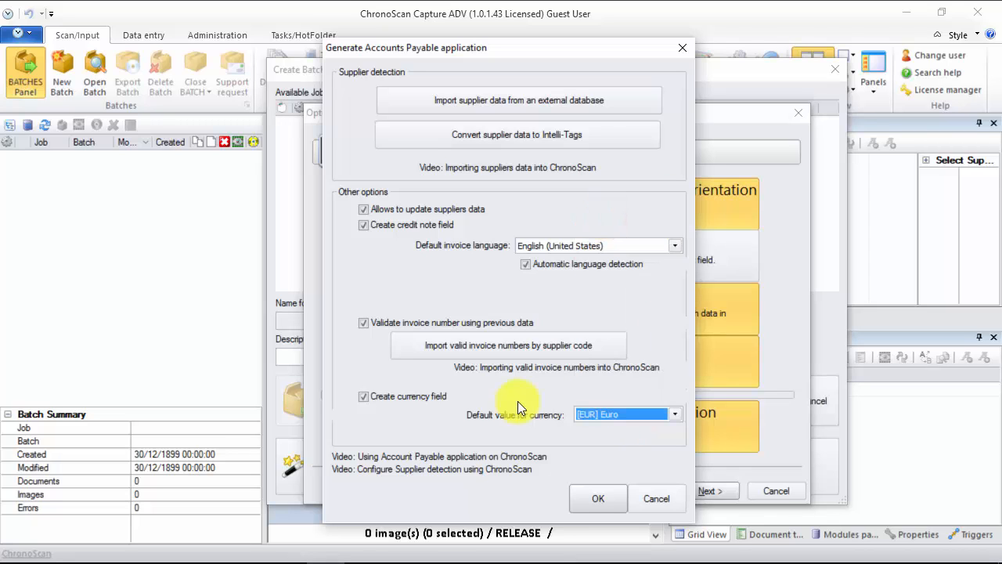
mouse_move(597, 499)
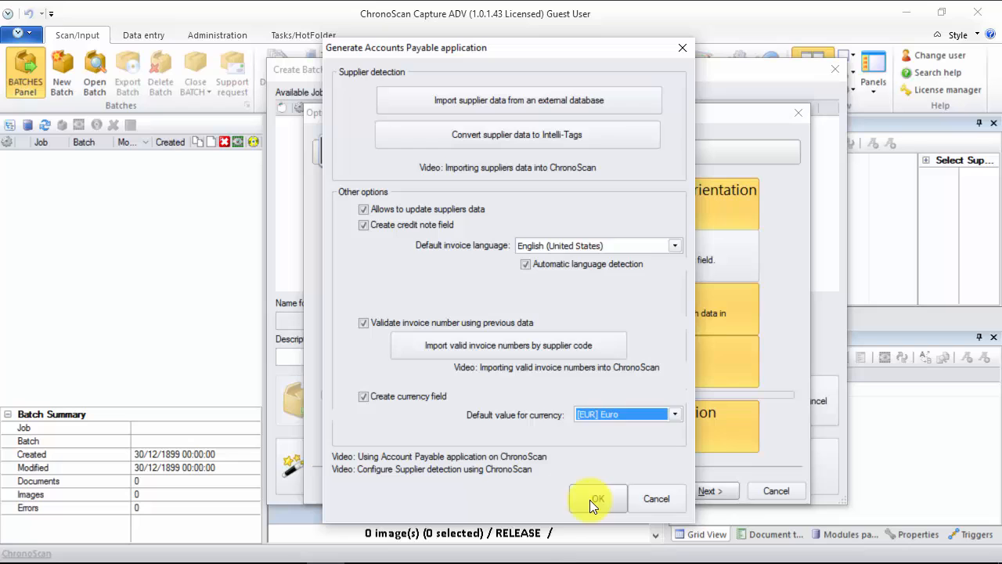
left_click(597, 498)
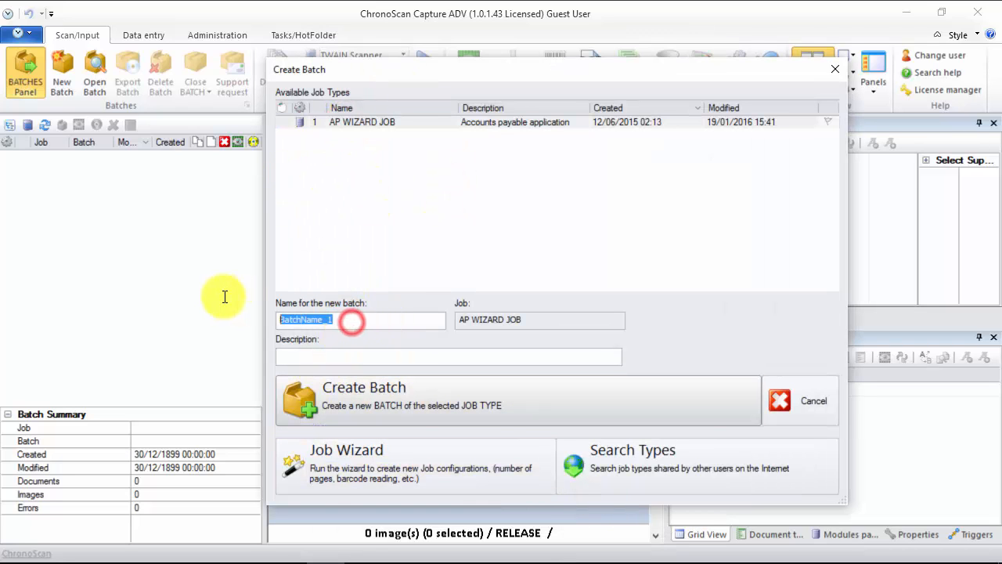
Create batch AP_WIZARD_BATCH_1, add the invoice file, and select its thumbnail.
type("AP_WIZARD_BATCH_1")
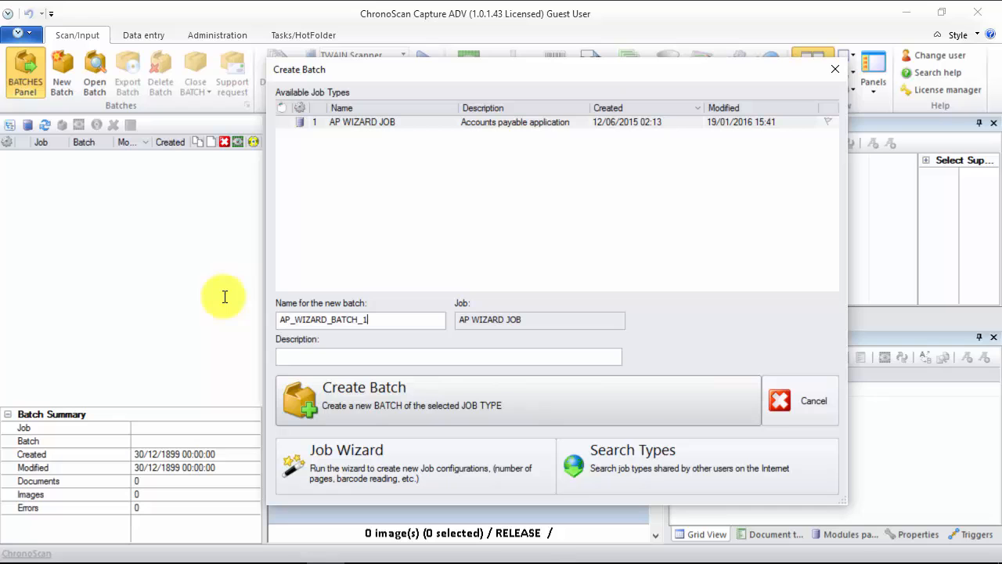
left_click(363, 395)
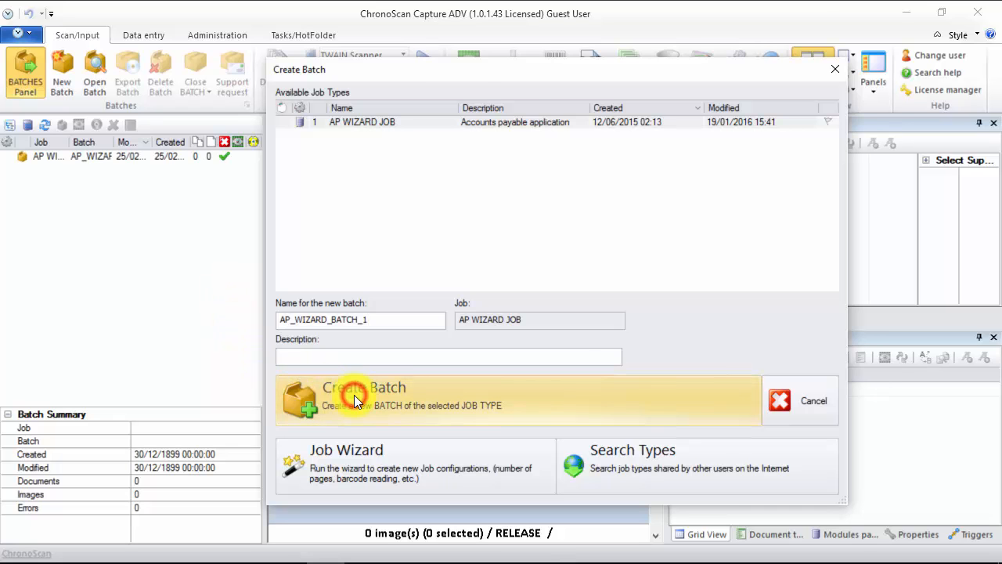
left_click(363, 395)
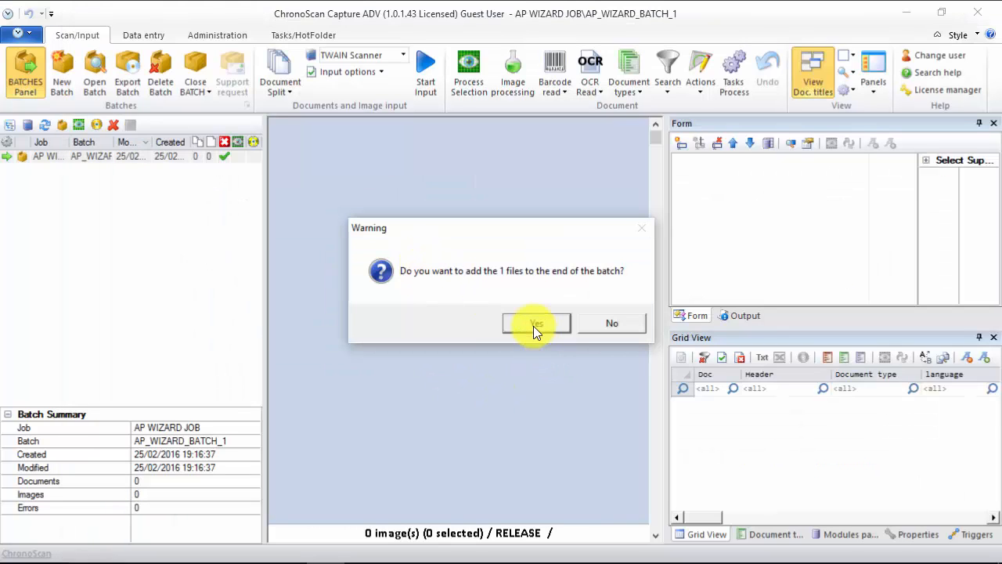
left_click(537, 322)
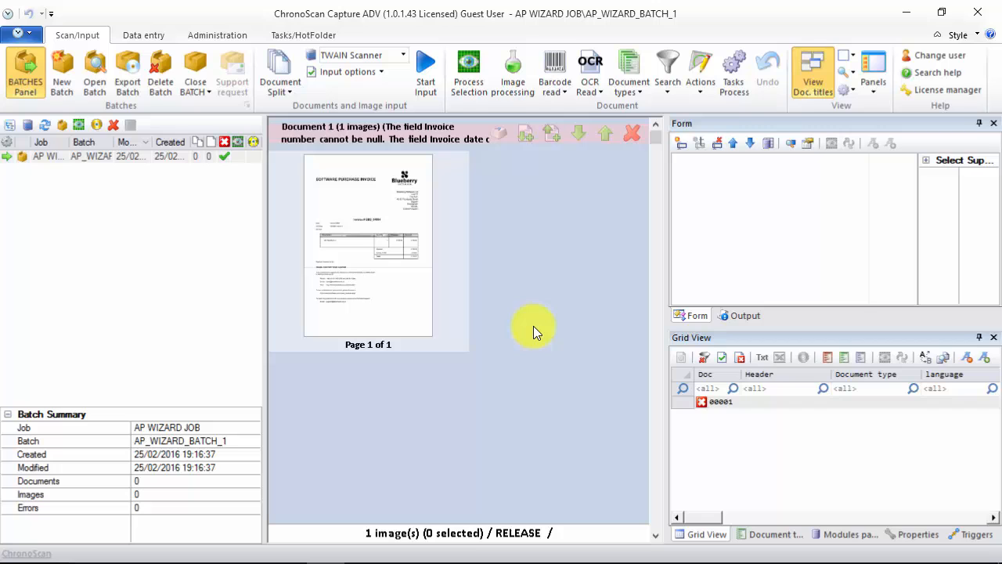
left_click(348, 239)
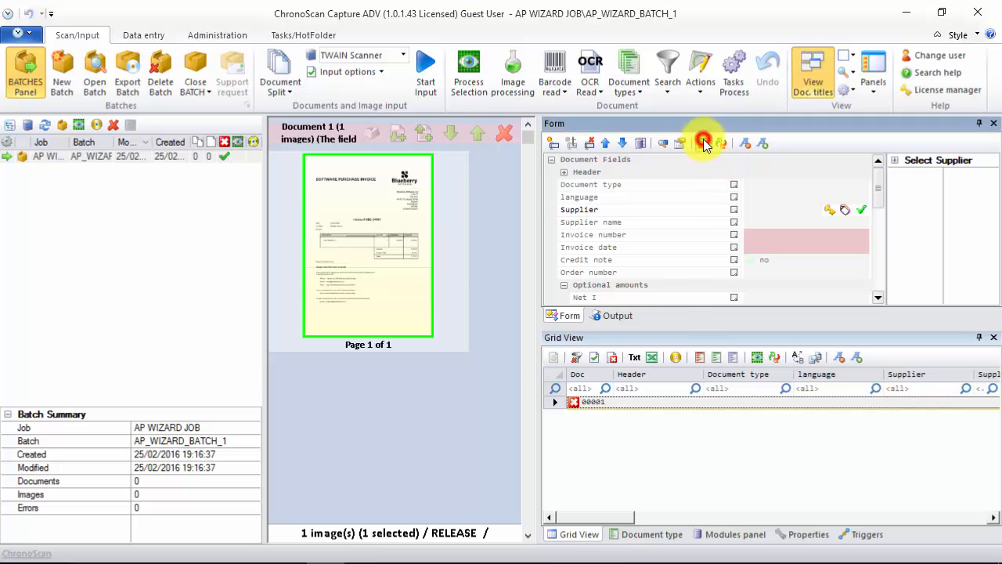
Run OCR on the invoice, then review supplier, invoice number and totals in Data entry.
left_click(703, 143)
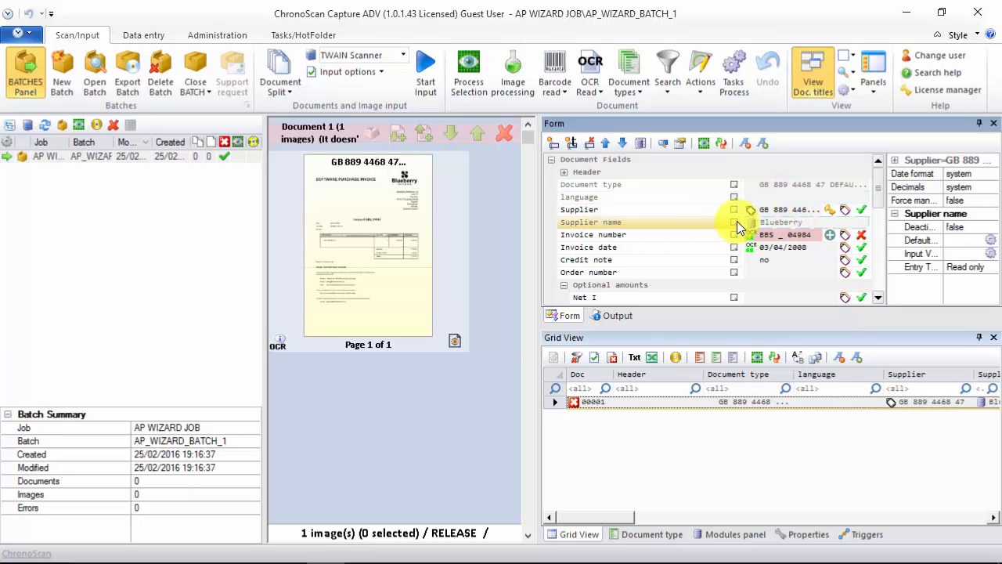
left_click(144, 35)
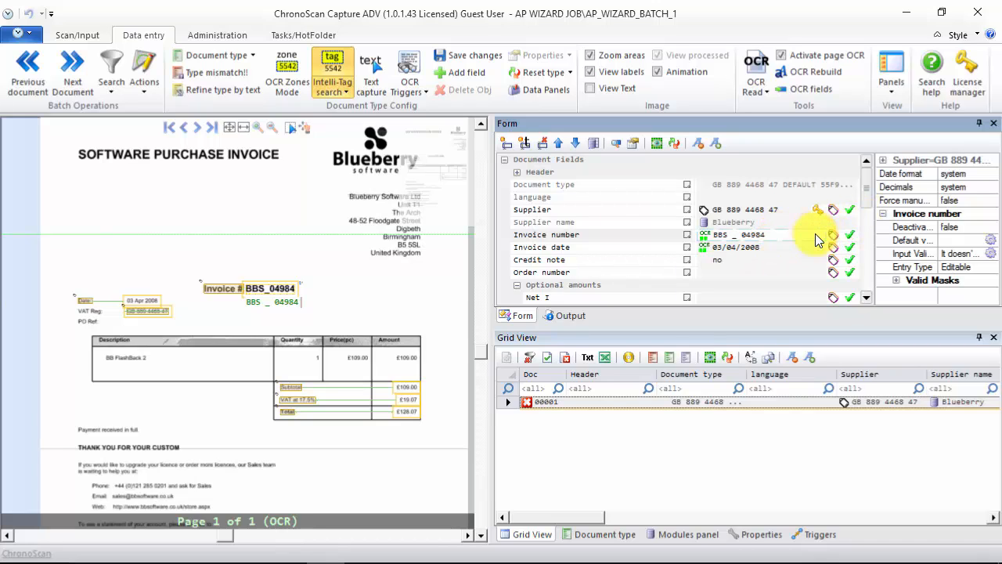
scroll("down", 3)
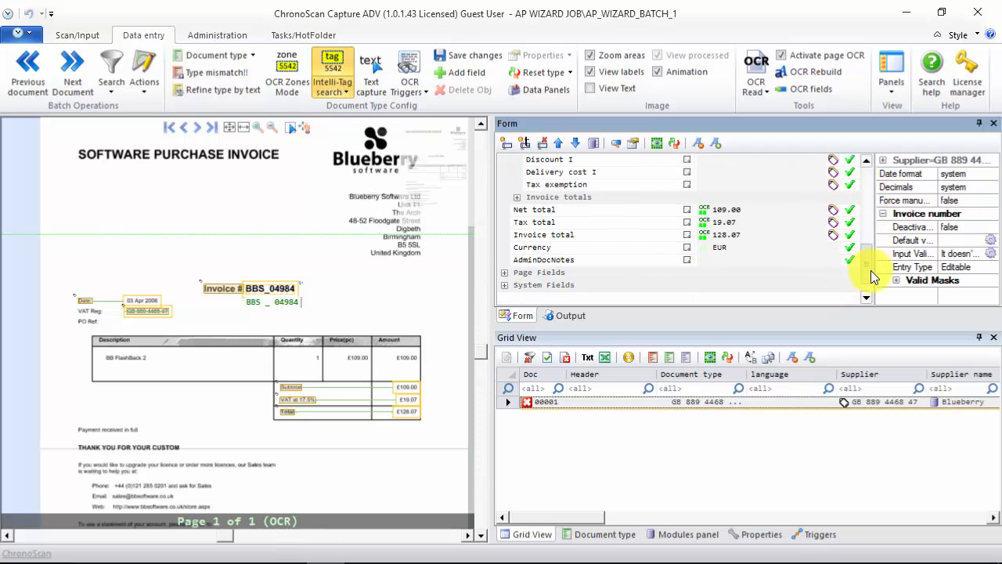